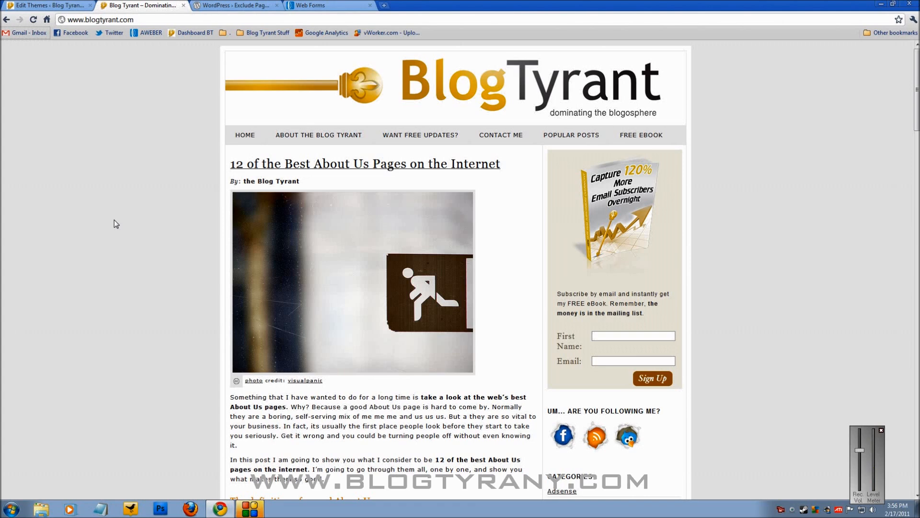
mouse_move(675, 232)
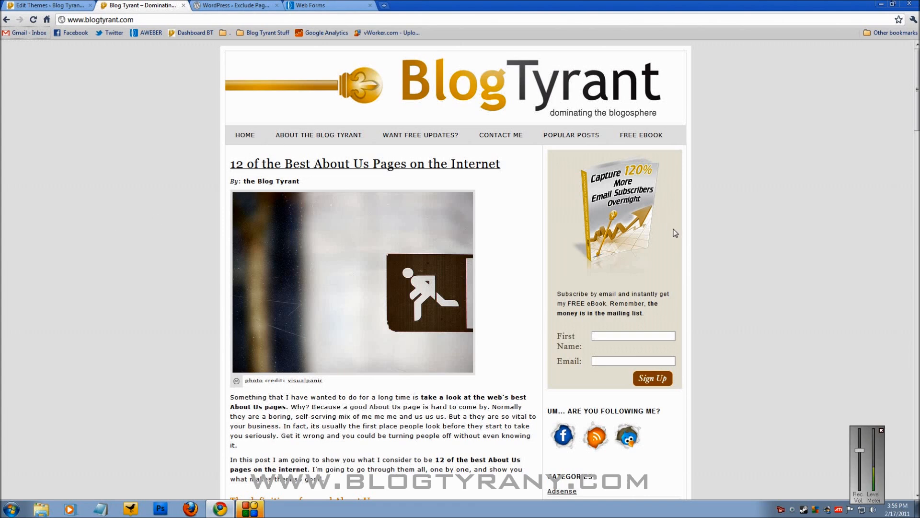
mouse_move(684, 240)
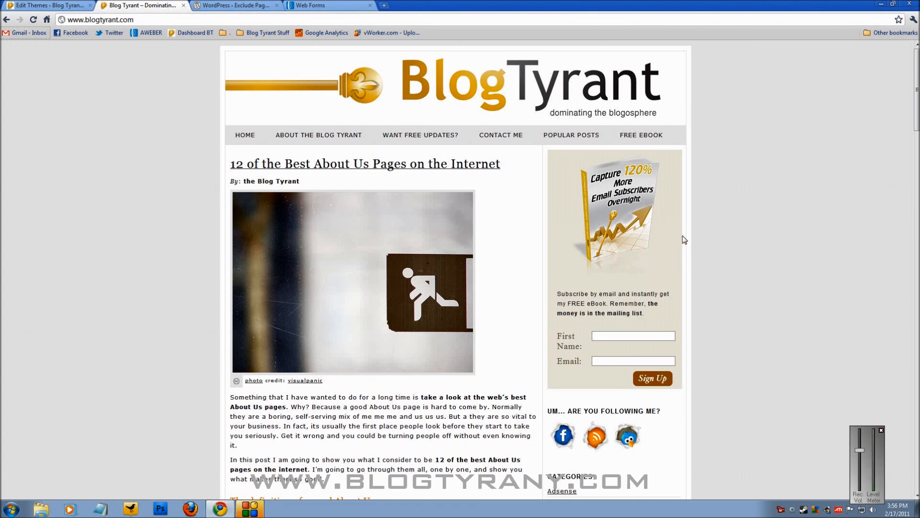
- Switch to AWeber's Web Forms list for the Blog Tyrant list, briefly checking the blog's signup sidebar
key(ctrl+plus)
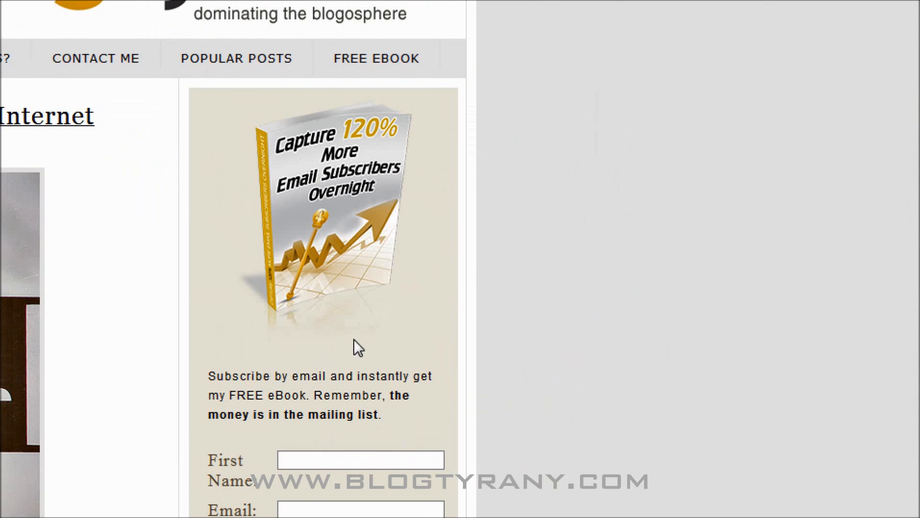
scroll(down, 3)
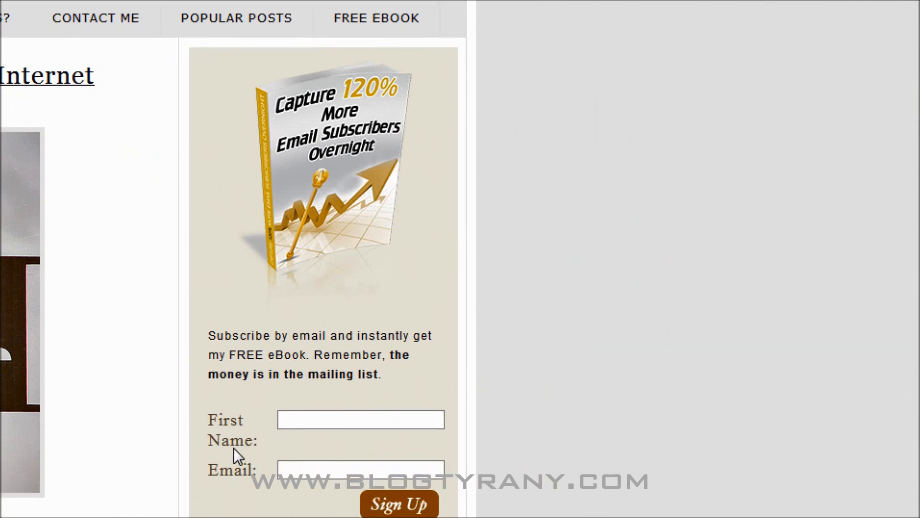
scroll(down, 3)
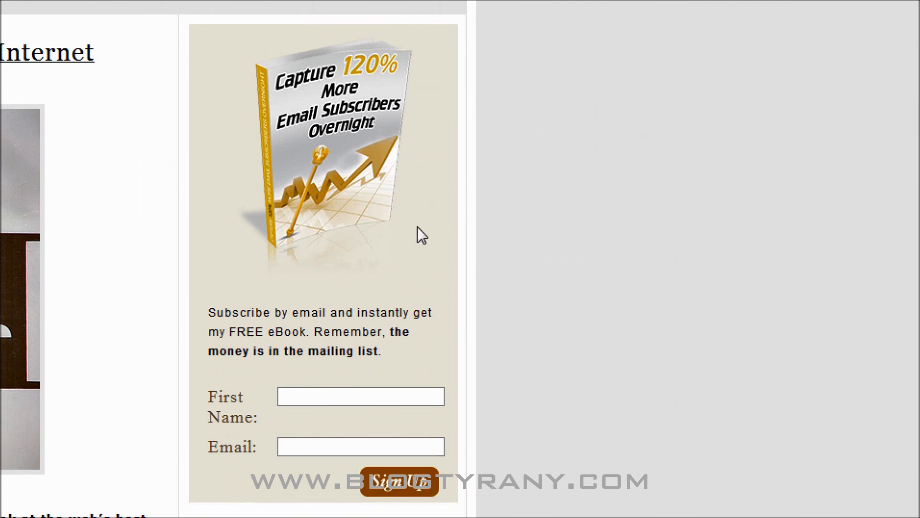
mouse_move(437, 157)
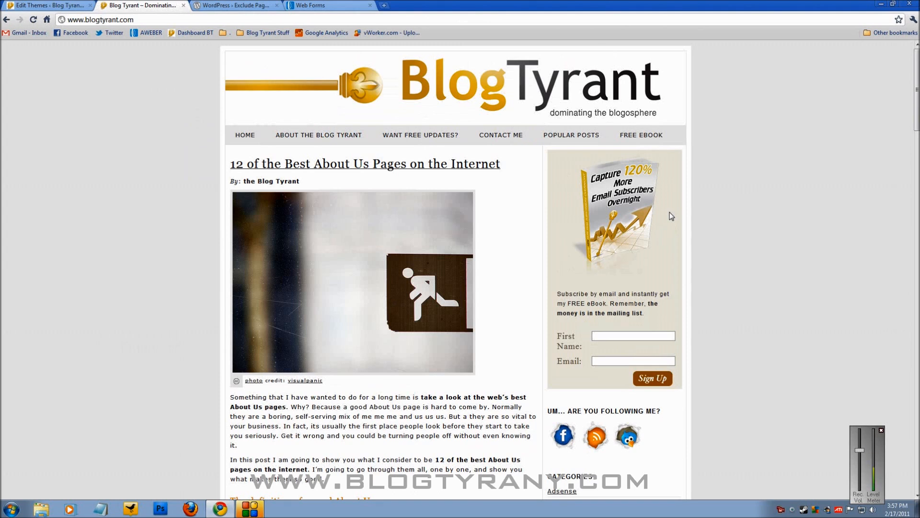
mouse_move(302, 85)
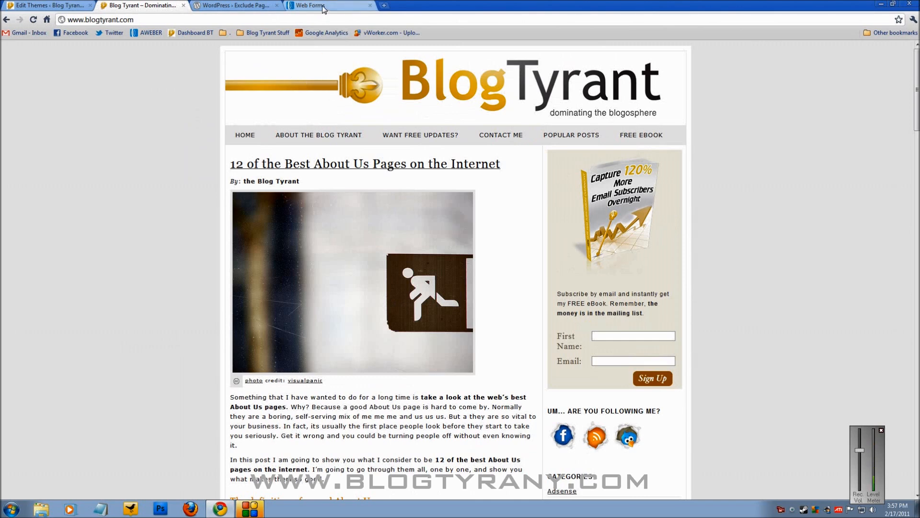
click(311, 6)
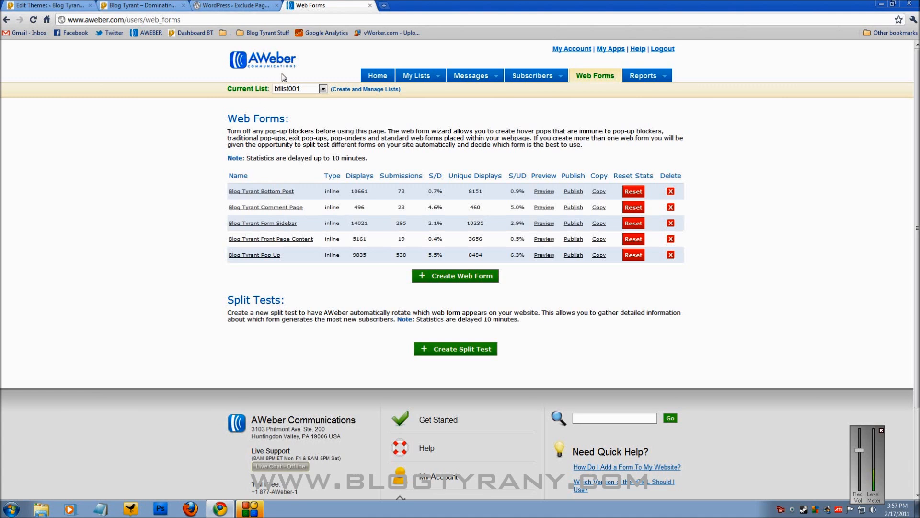
mouse_move(749, 252)
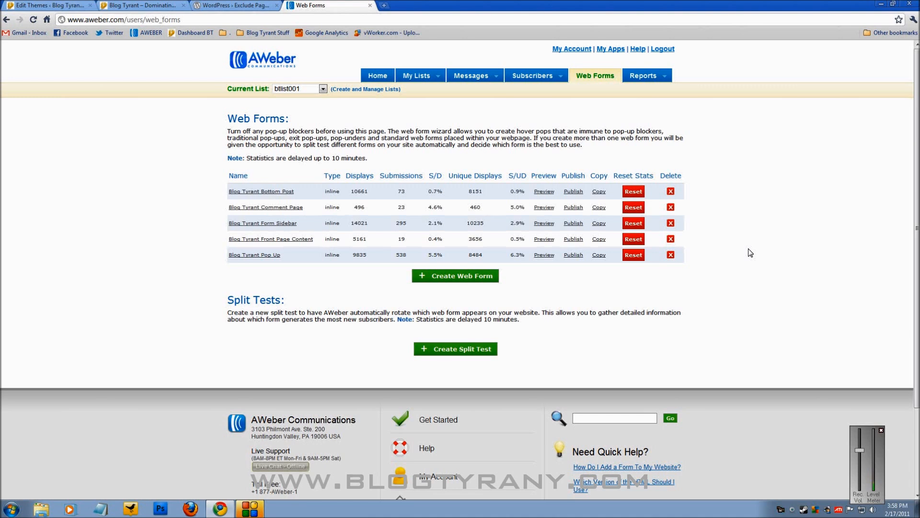
mouse_move(763, 246)
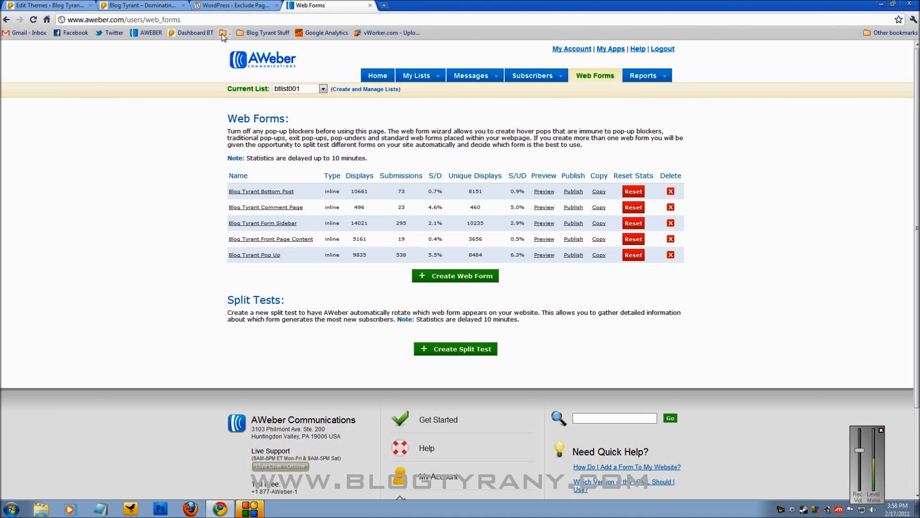
click(142, 6)
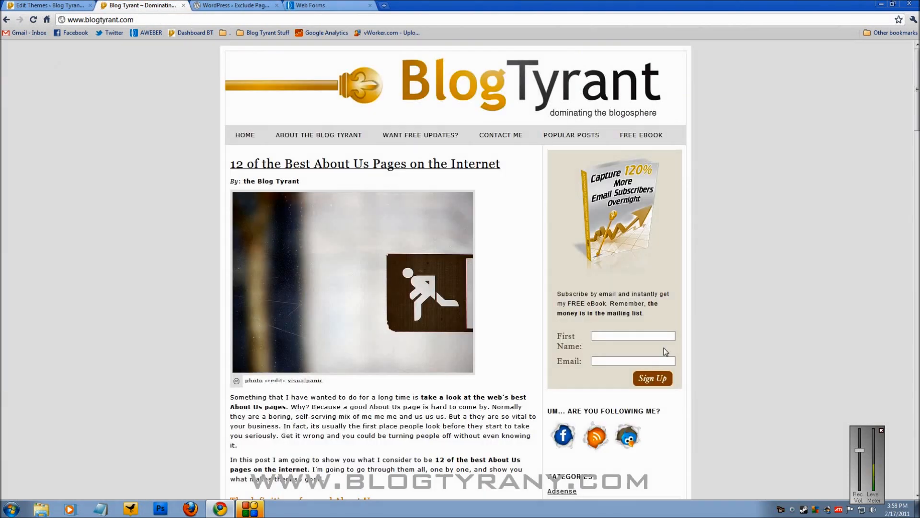
mouse_move(610, 358)
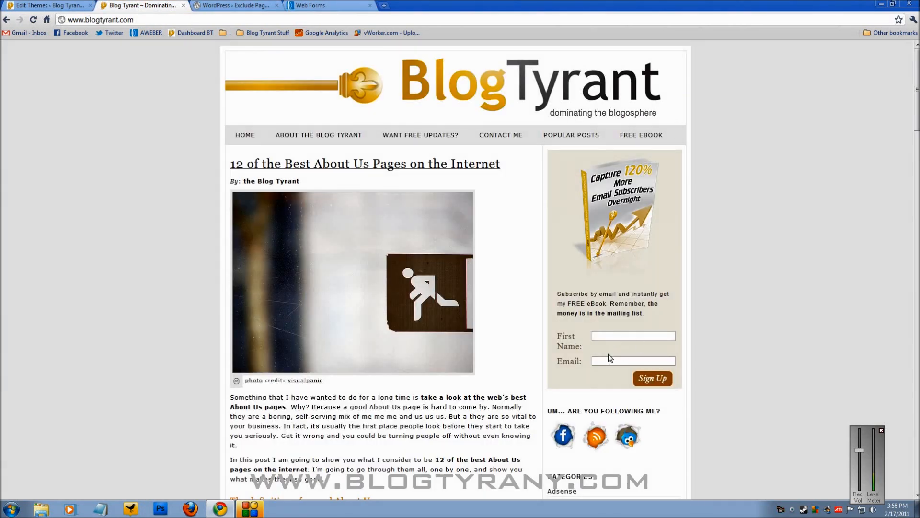
click(311, 5)
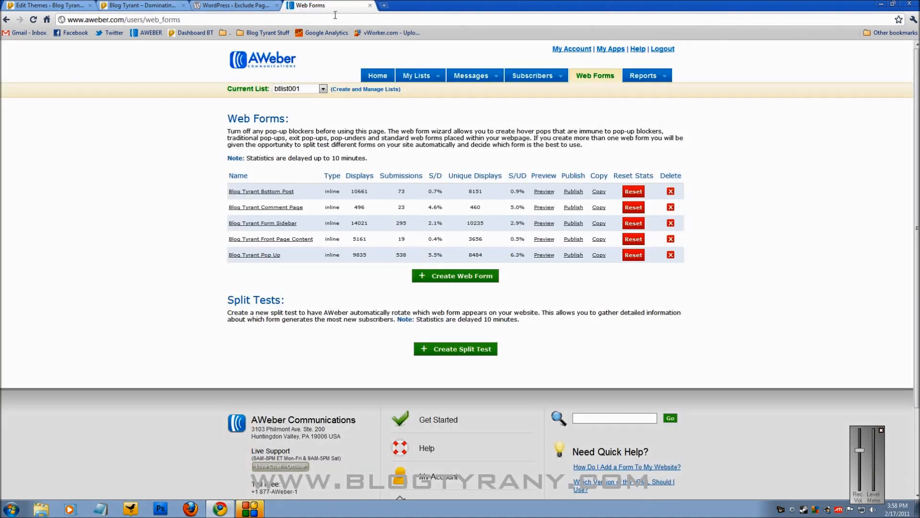
mouse_move(575, 113)
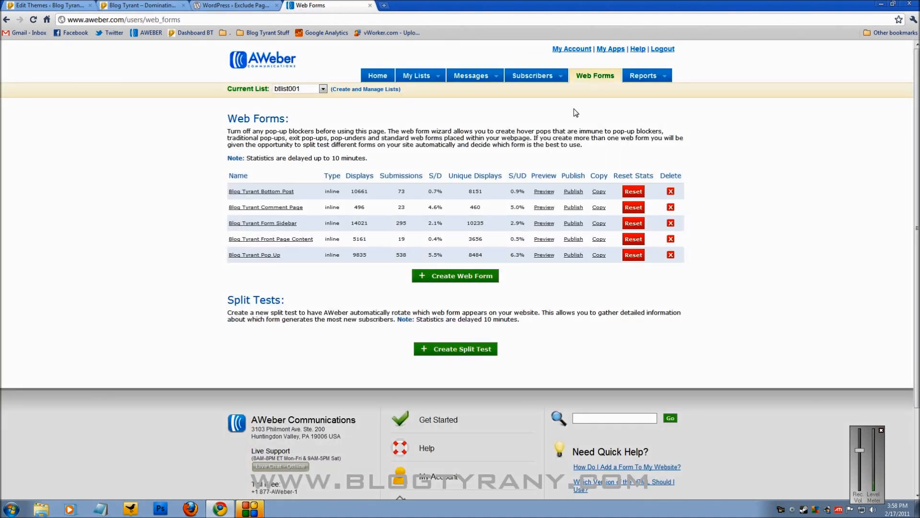
mouse_move(469, 281)
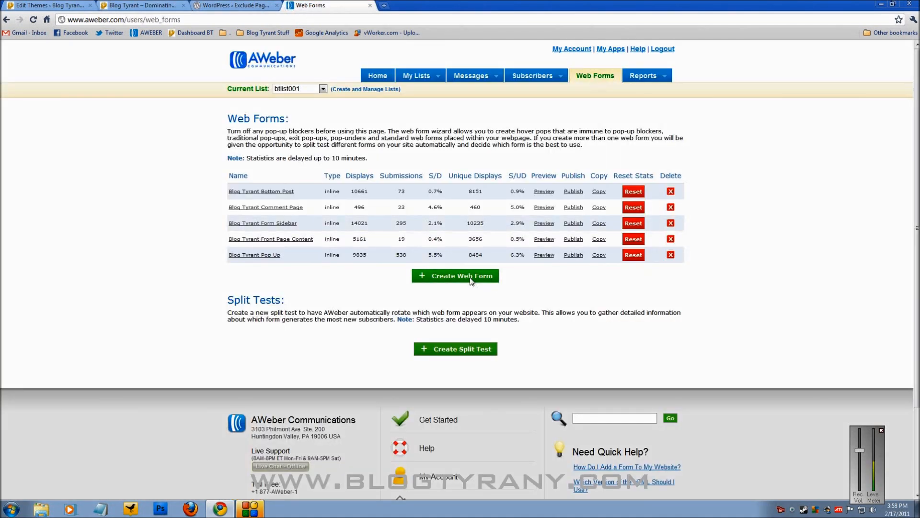
- Create a new web form and apply the Paws template from the newest templates
click(454, 275)
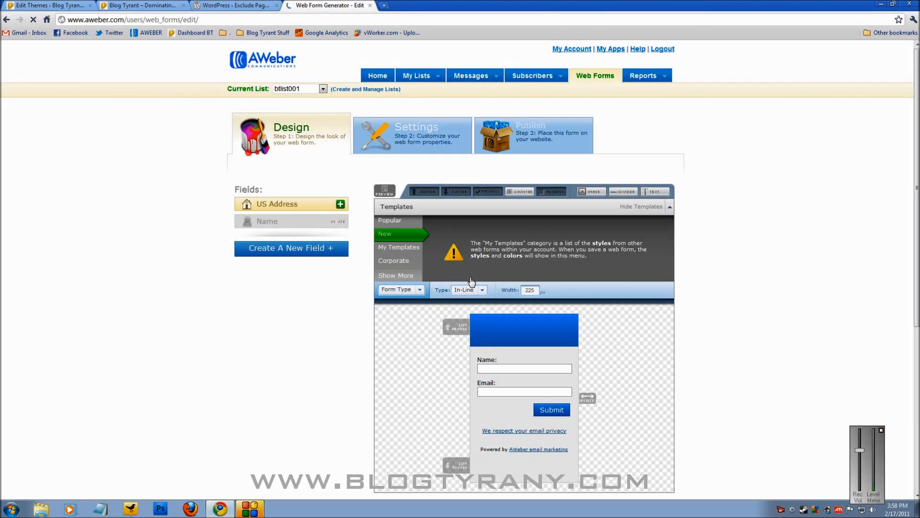
click(384, 234)
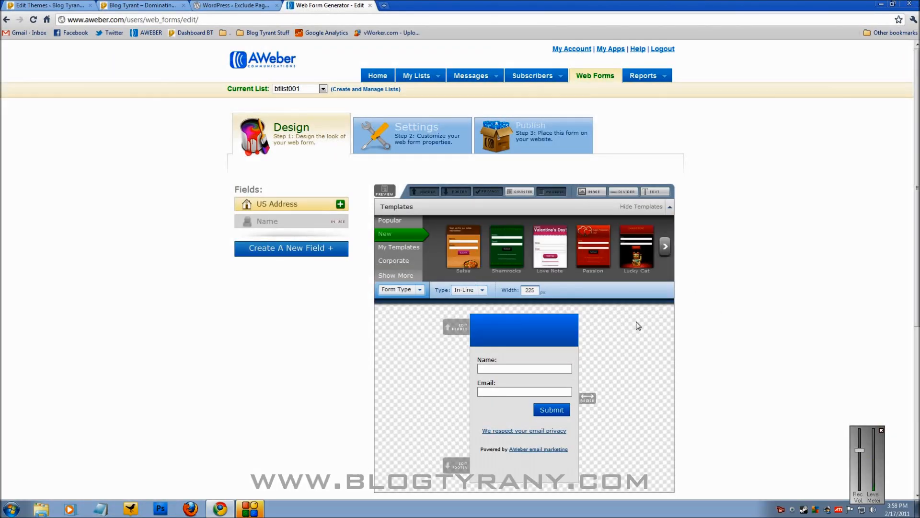
scroll(down, 3)
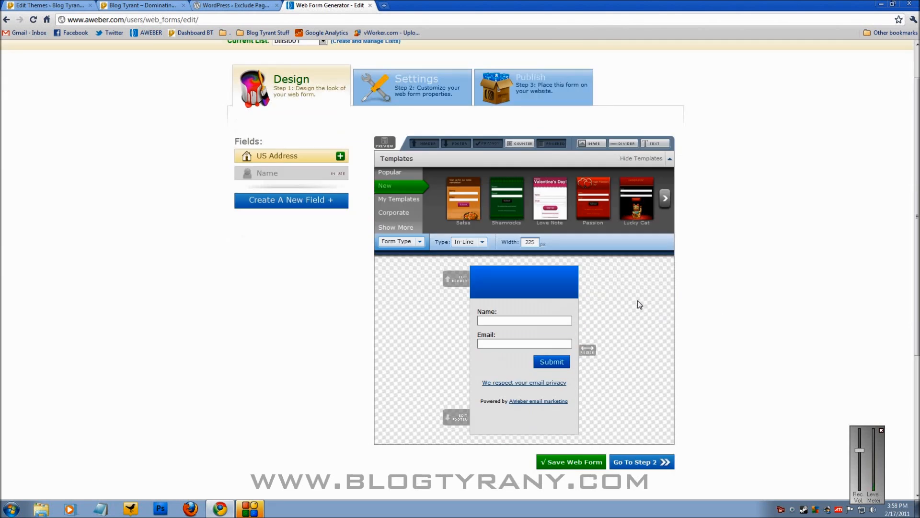
mouse_move(629, 305)
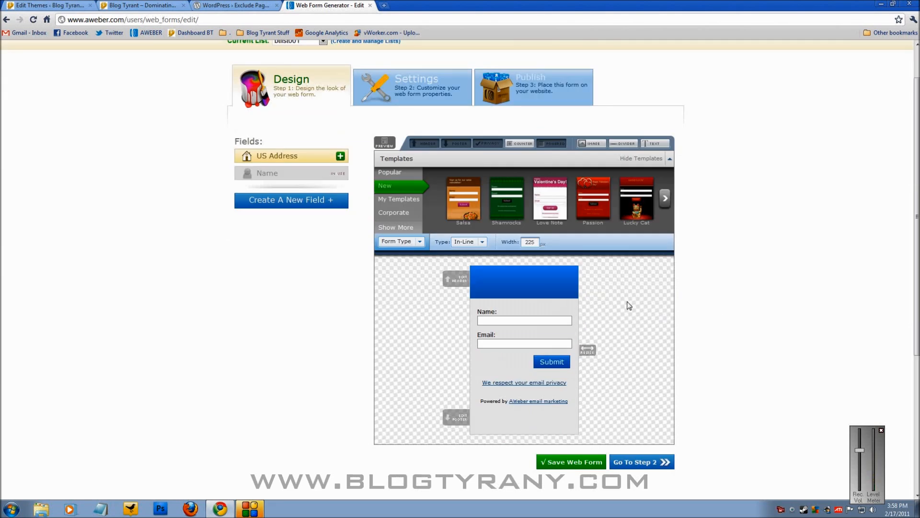
mouse_move(658, 207)
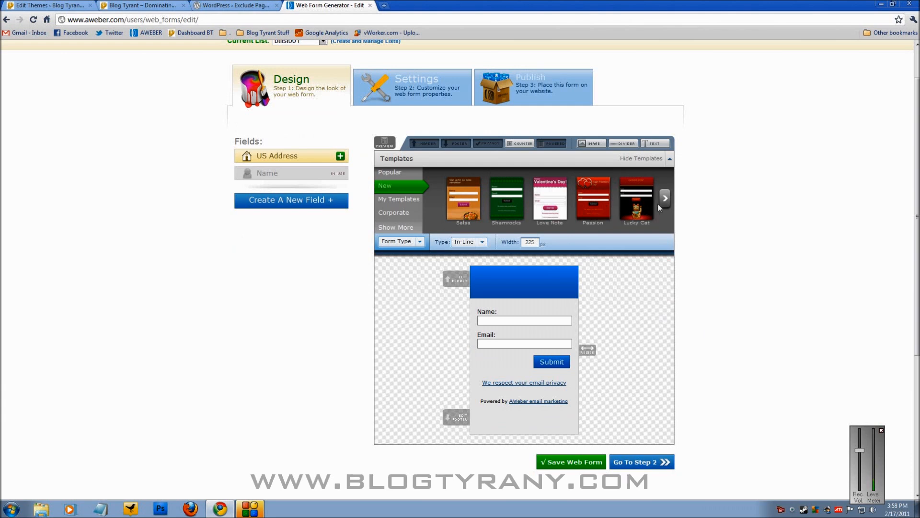
click(663, 198)
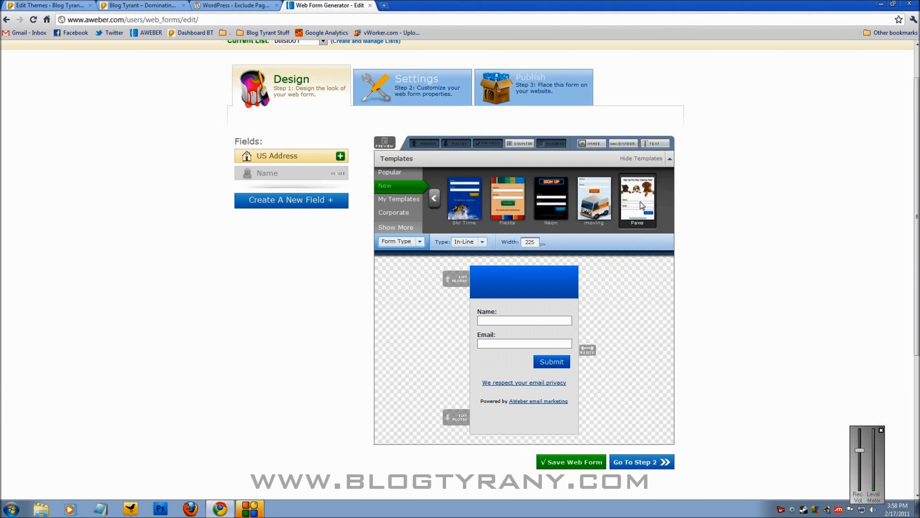
click(637, 201)
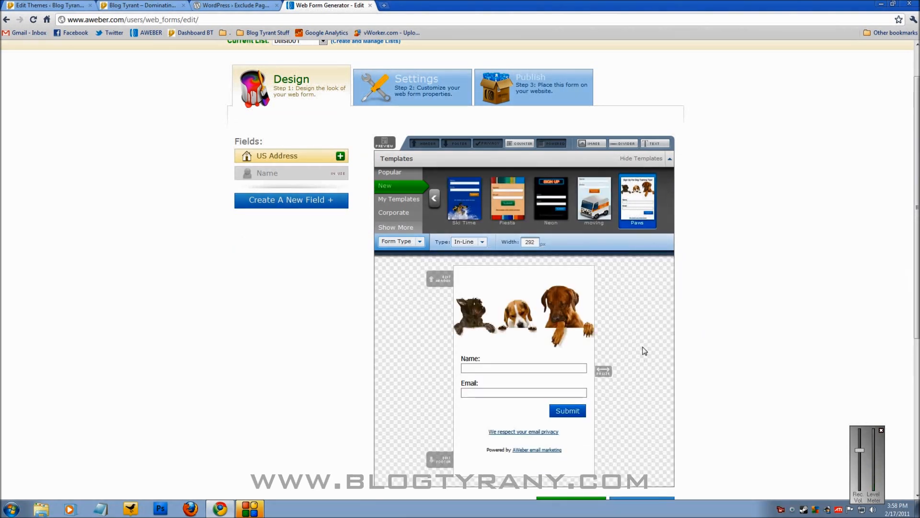
- Remove the dog header image so only name and email fields remain
scroll(down, 3)
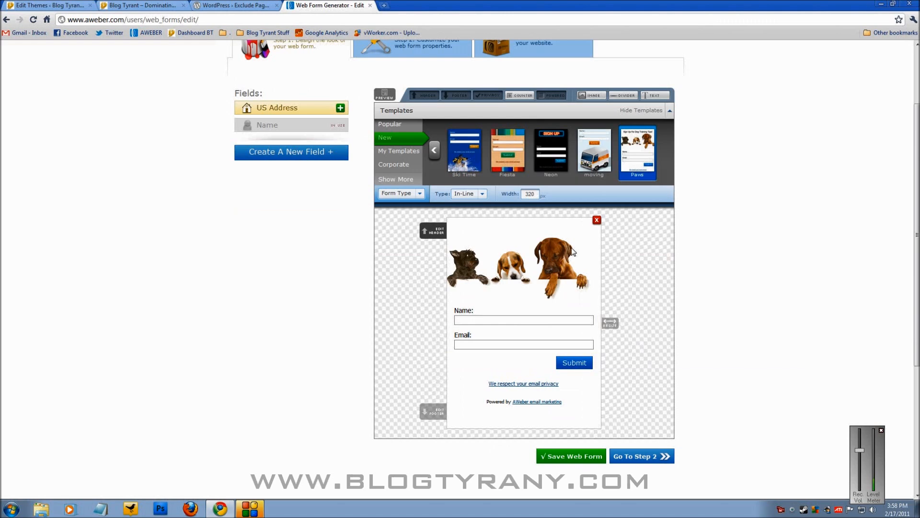
click(597, 220)
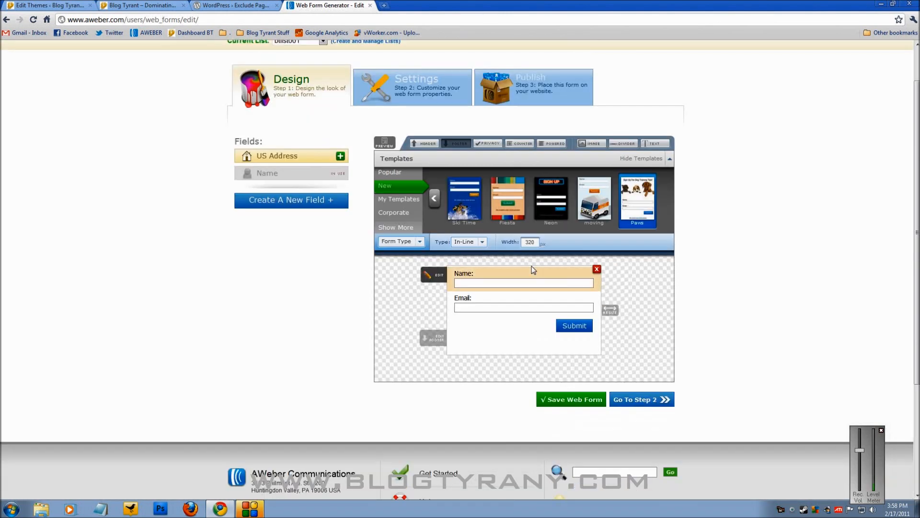
click(623, 352)
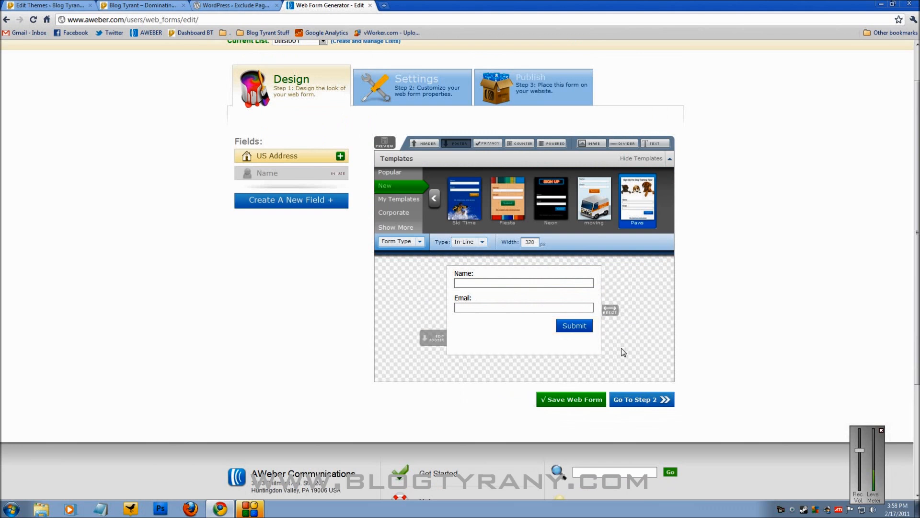
mouse_move(610, 309)
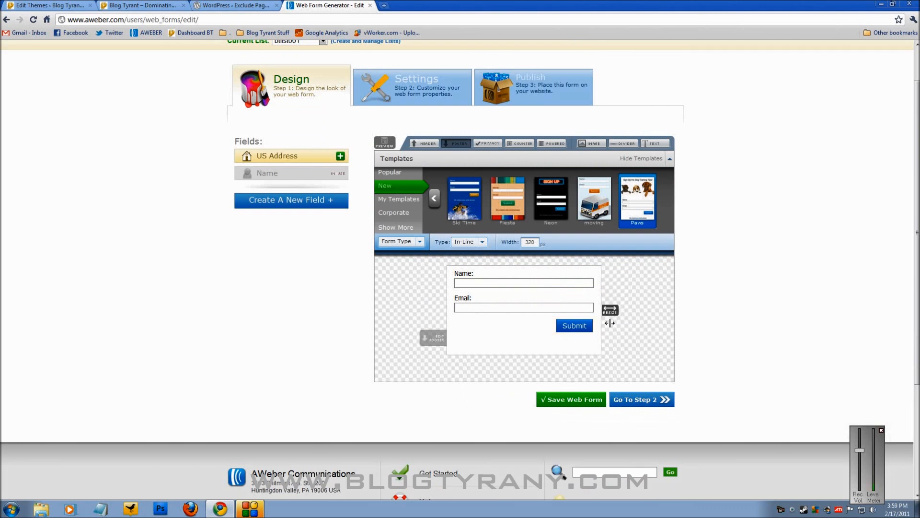
mouse_move(656, 319)
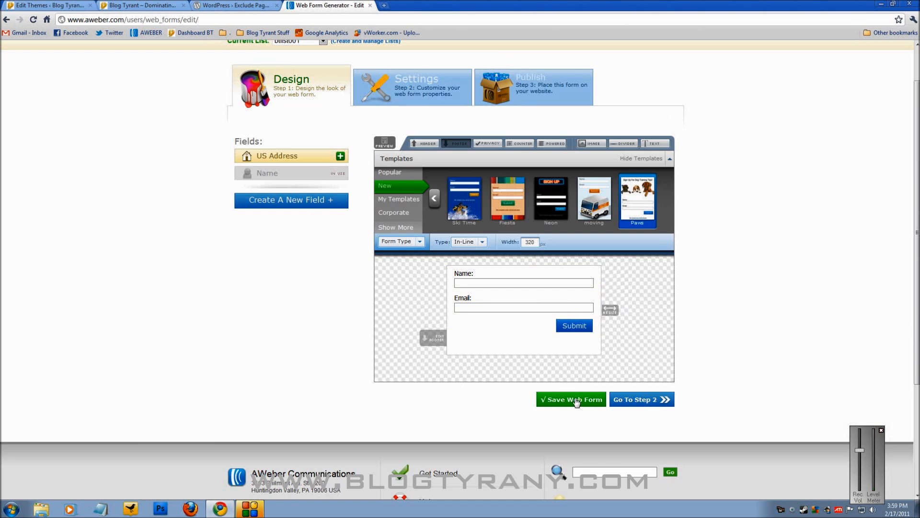
- Save the web form and move to its Publish step with installation options
click(569, 399)
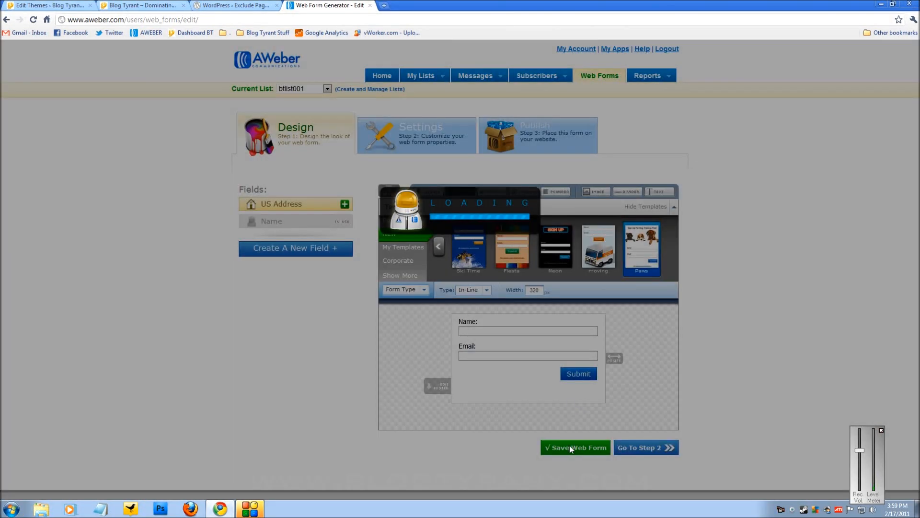
click(575, 448)
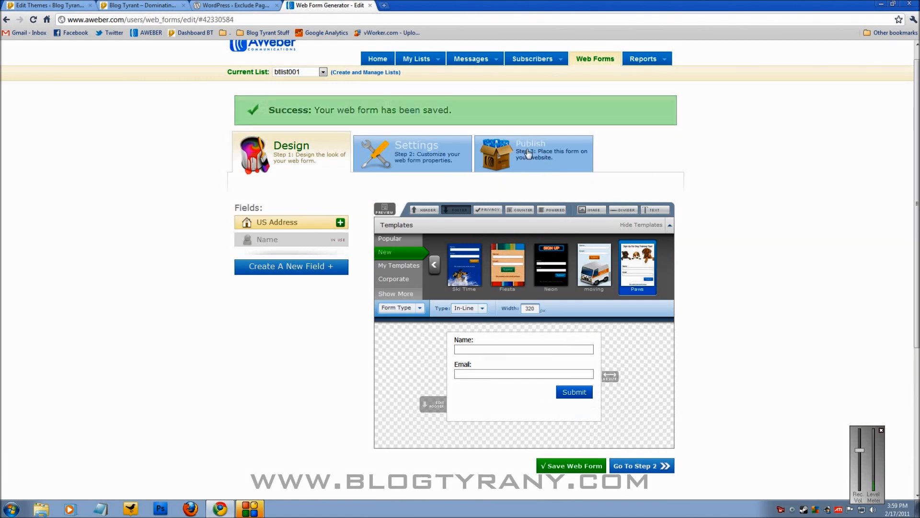
click(531, 152)
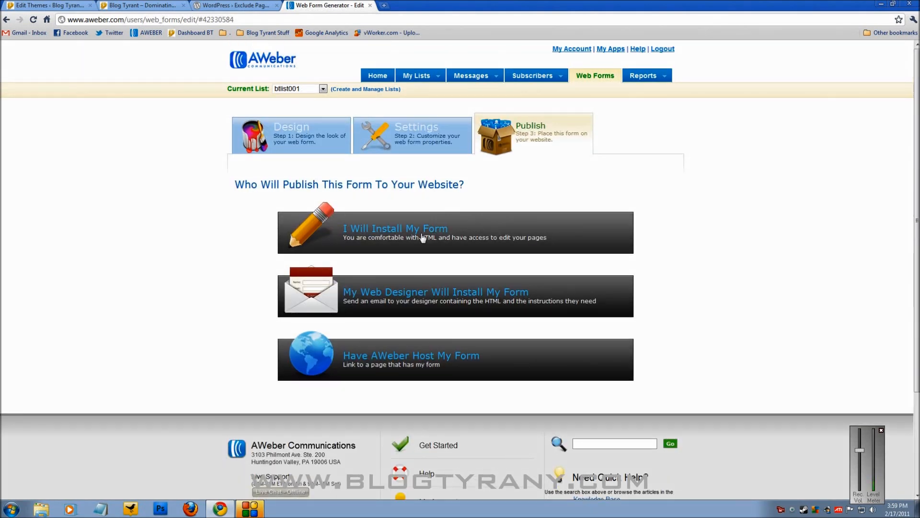
mouse_move(346, 240)
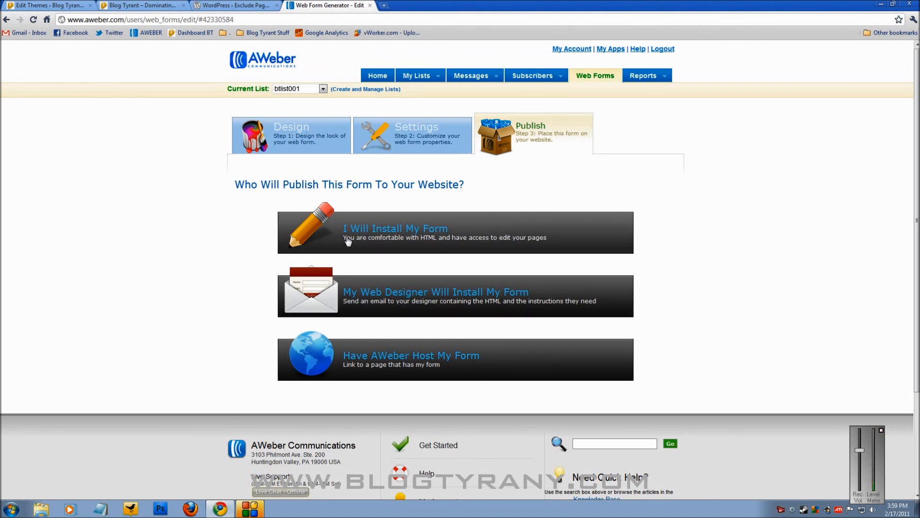
mouse_move(439, 234)
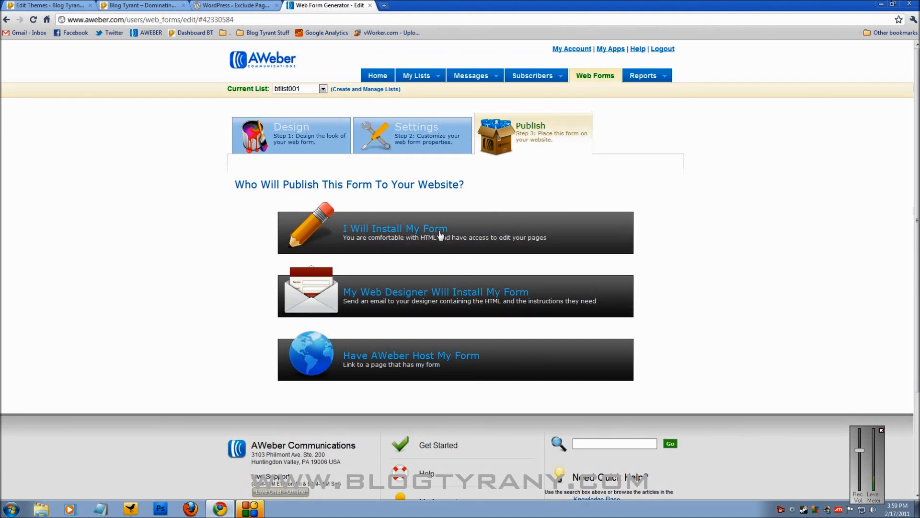
mouse_move(423, 237)
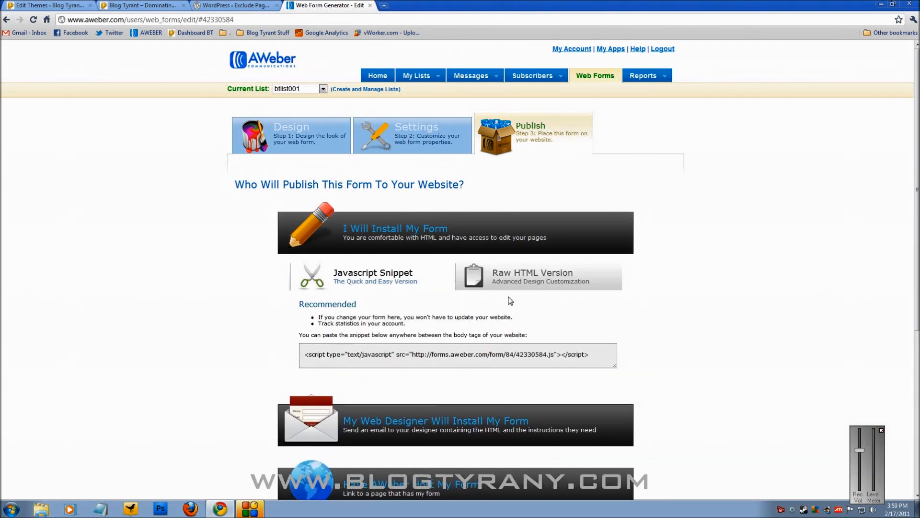
- Compare Raw HTML and Javascript Snippet versions, copy the short snippet, and return to the Blog Tyrant homepage
key(ctrl+plus)
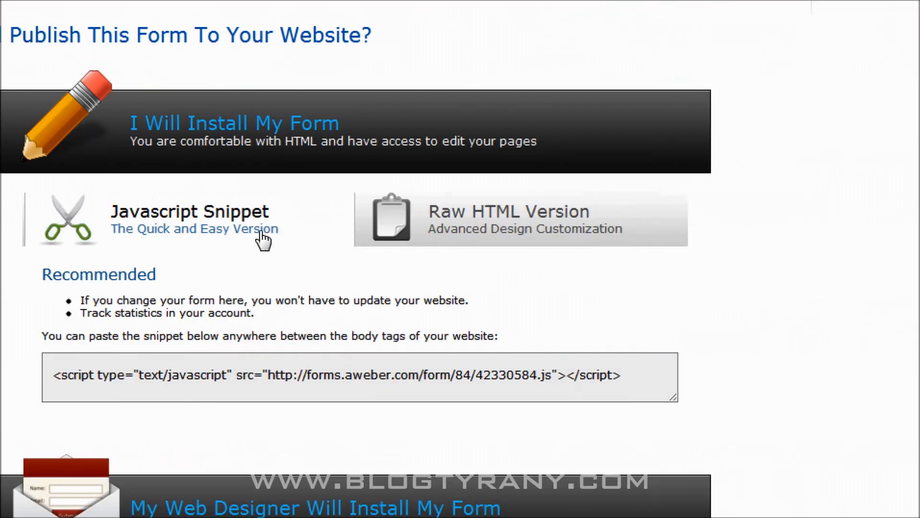
click(519, 219)
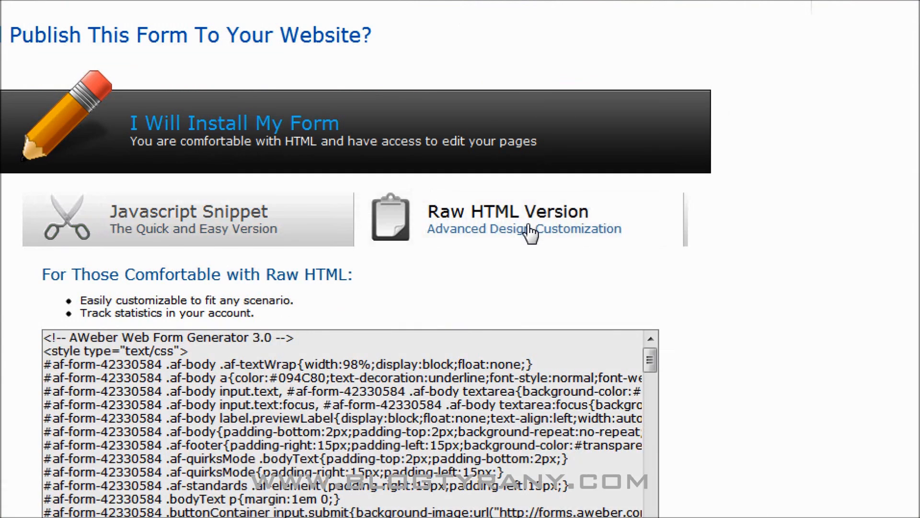
click(188, 219)
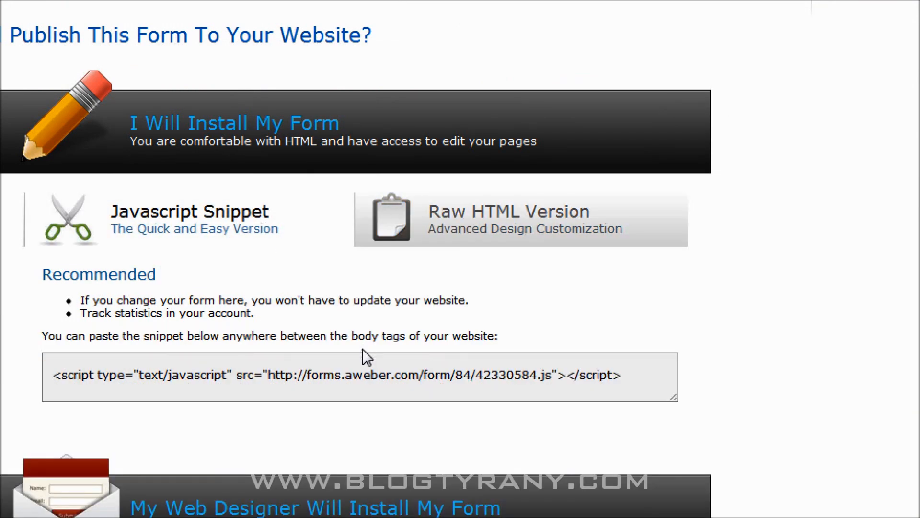
click(519, 219)
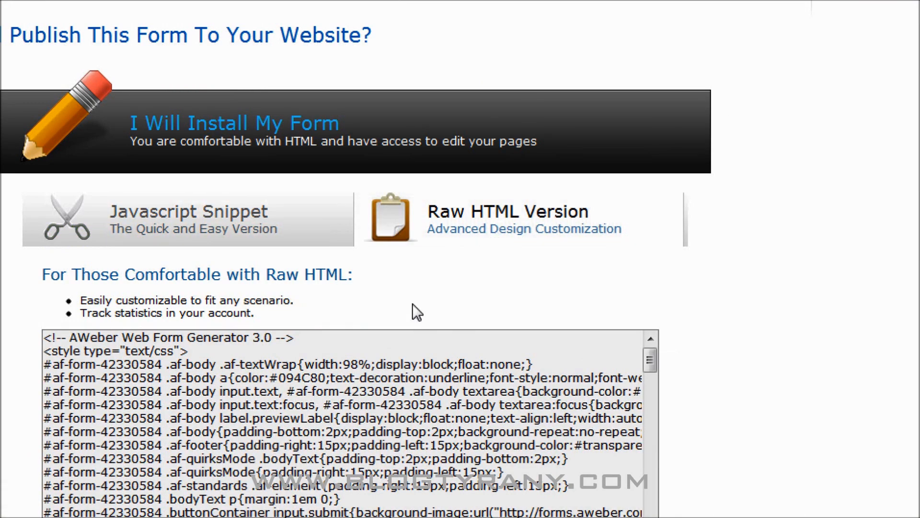
click(188, 219)
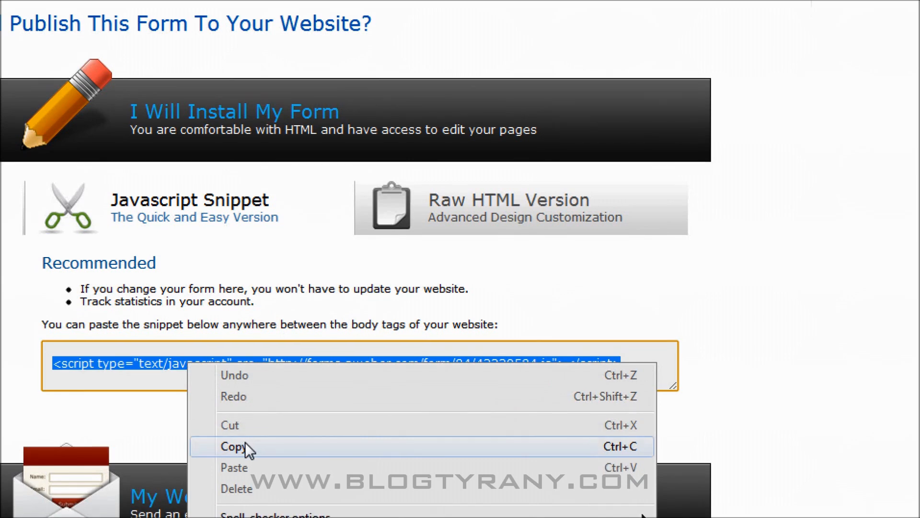
click(235, 447)
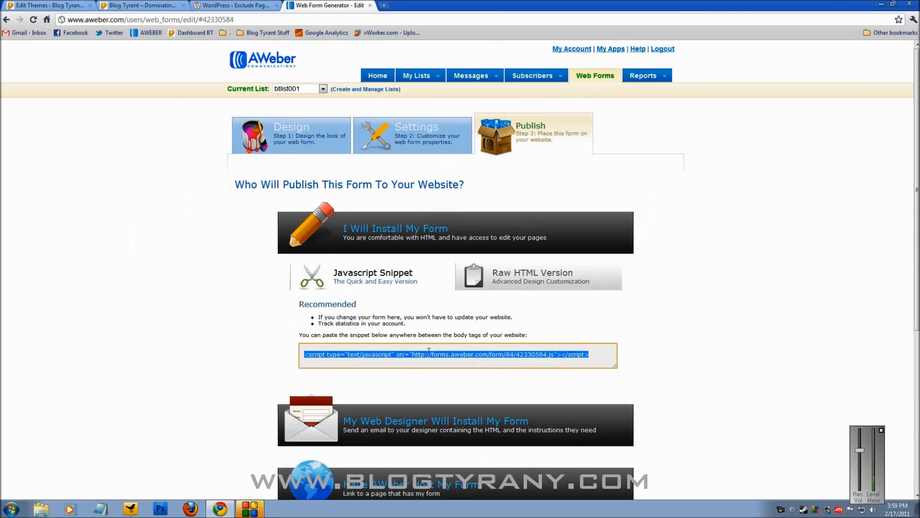
mouse_move(252, 58)
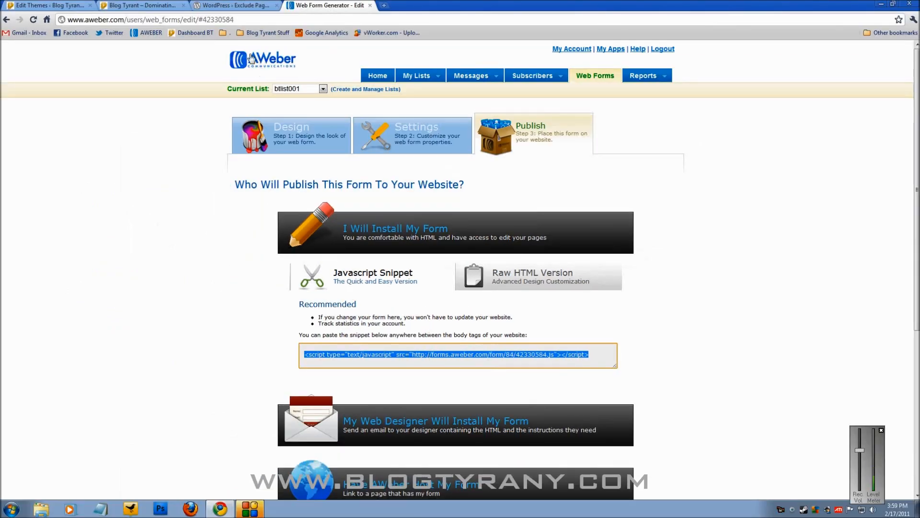
click(141, 5)
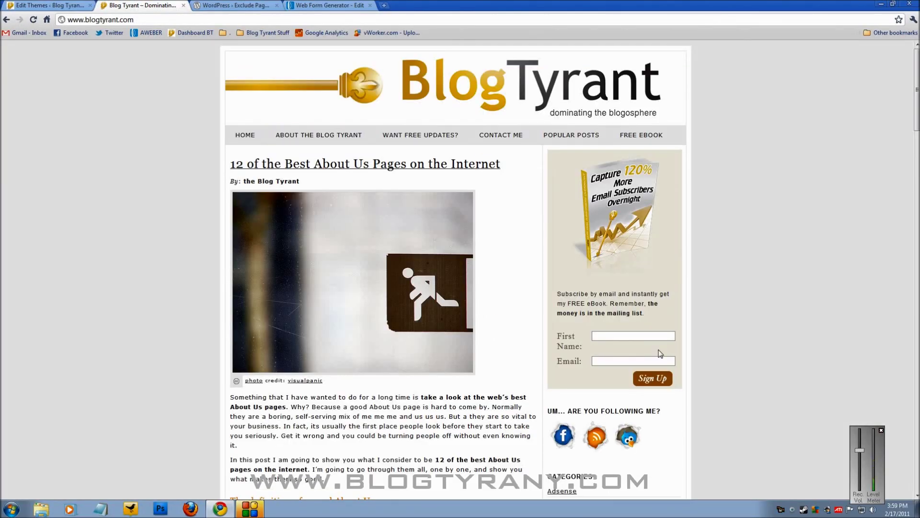
mouse_move(46, 13)
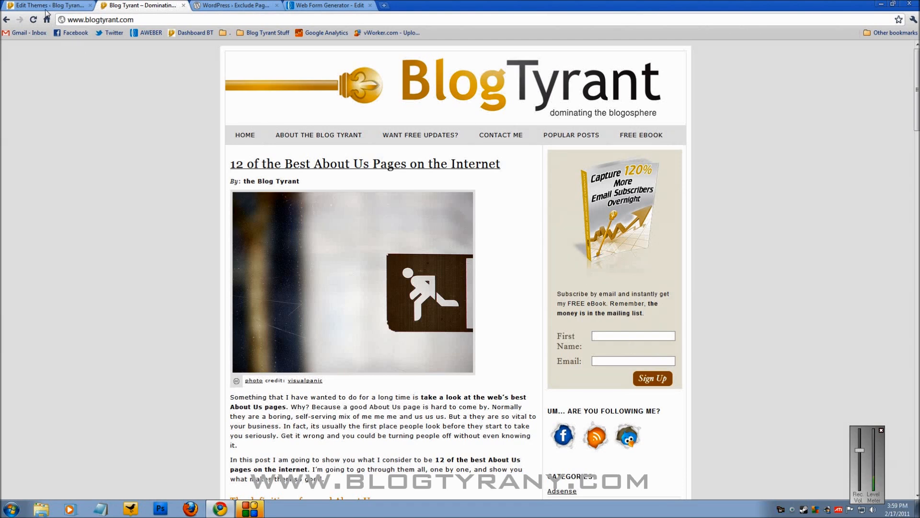
- Open the WordPress theme editor on the MagZine stylesheet via Appearance > Editor
click(48, 6)
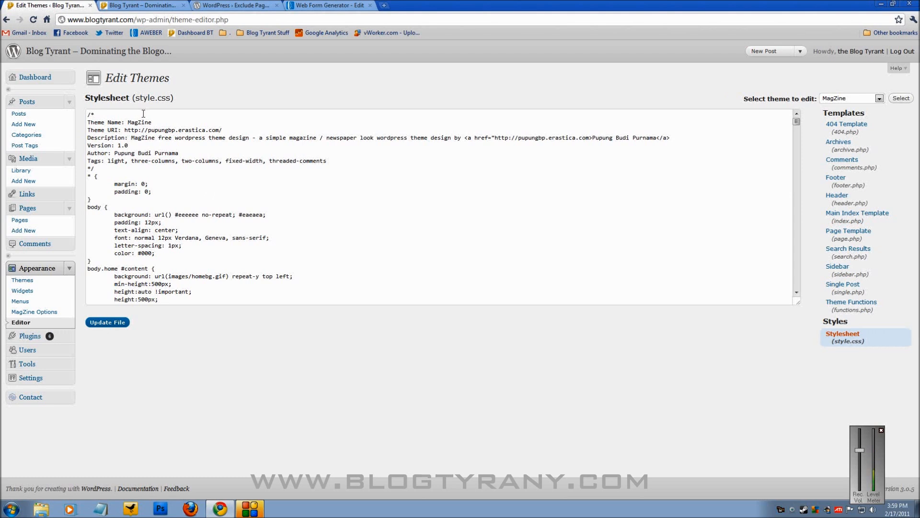
mouse_move(39, 90)
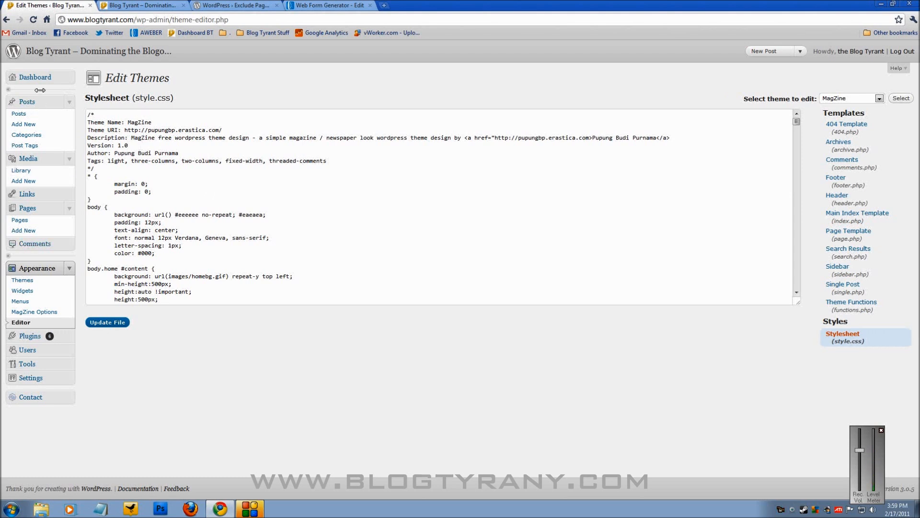
mouse_move(22, 280)
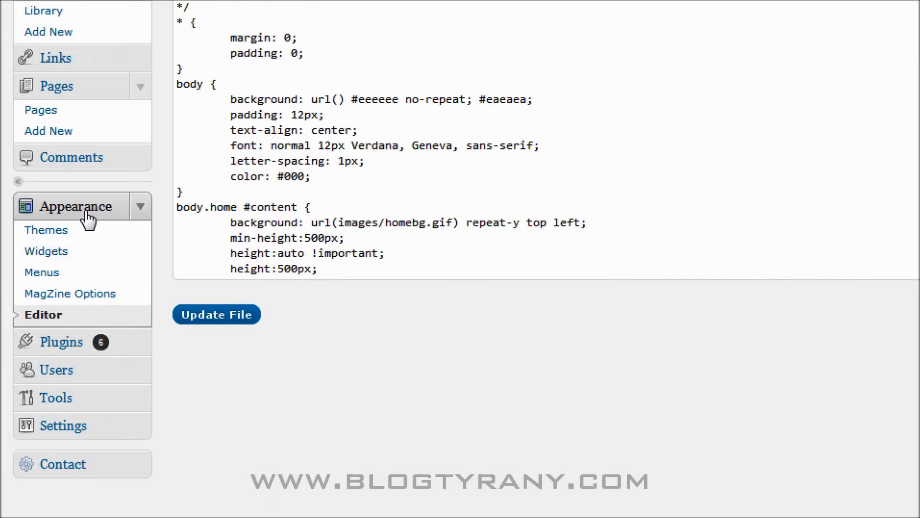
mouse_move(43, 318)
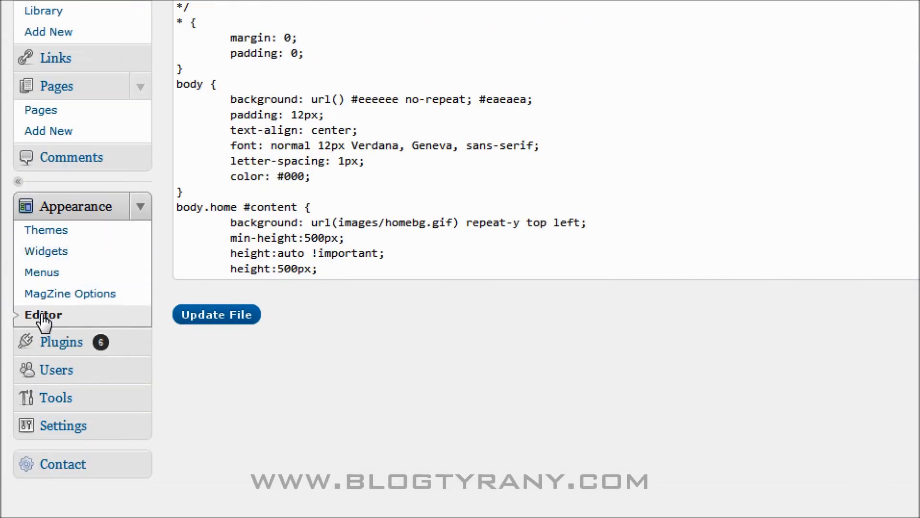
click(42, 316)
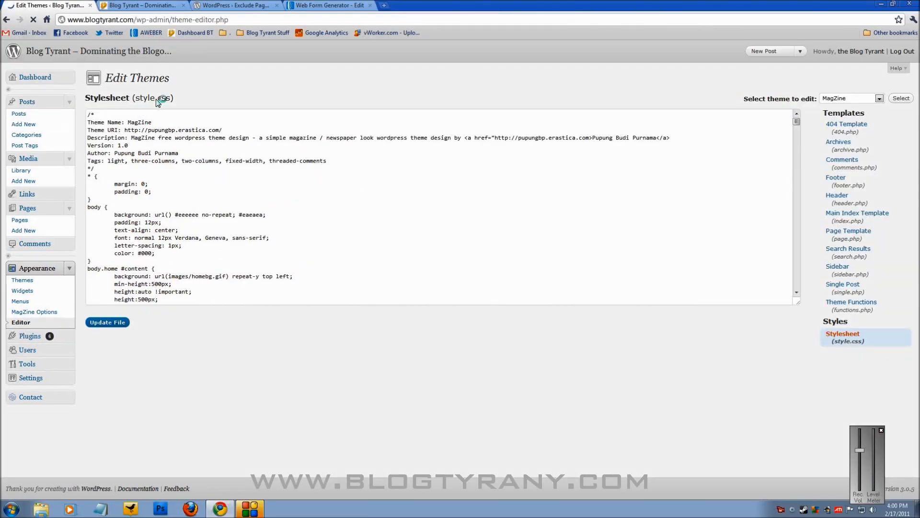
mouse_move(222, 107)
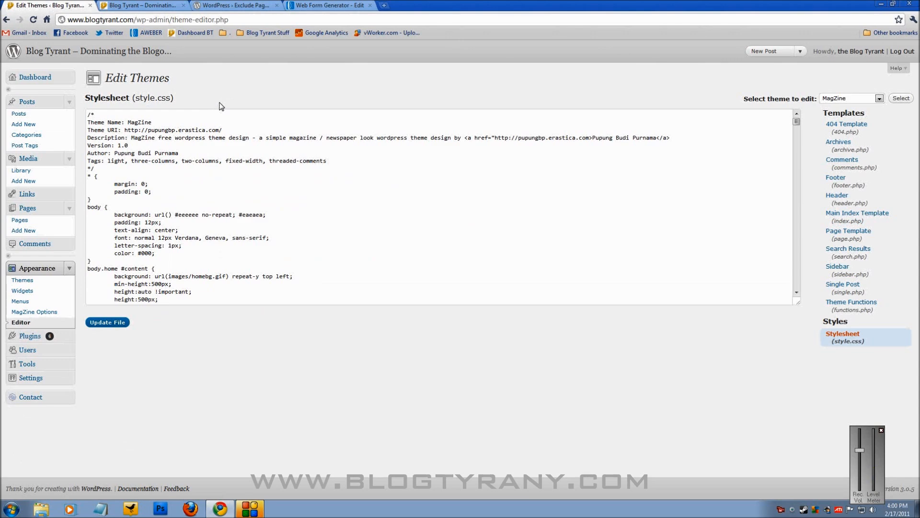
mouse_move(834, 265)
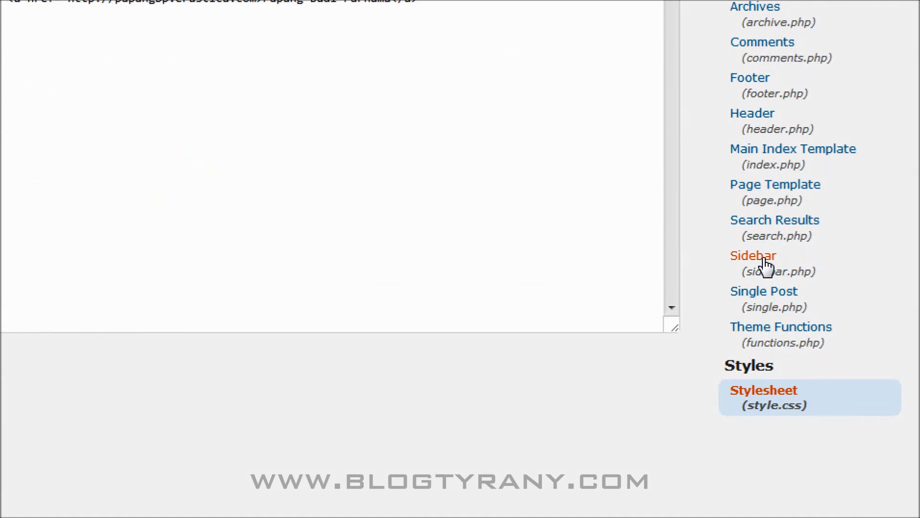
- Open sidebar.php and paste the AWeber script snippet after <ul><li>, alongside the existing form code
click(754, 255)
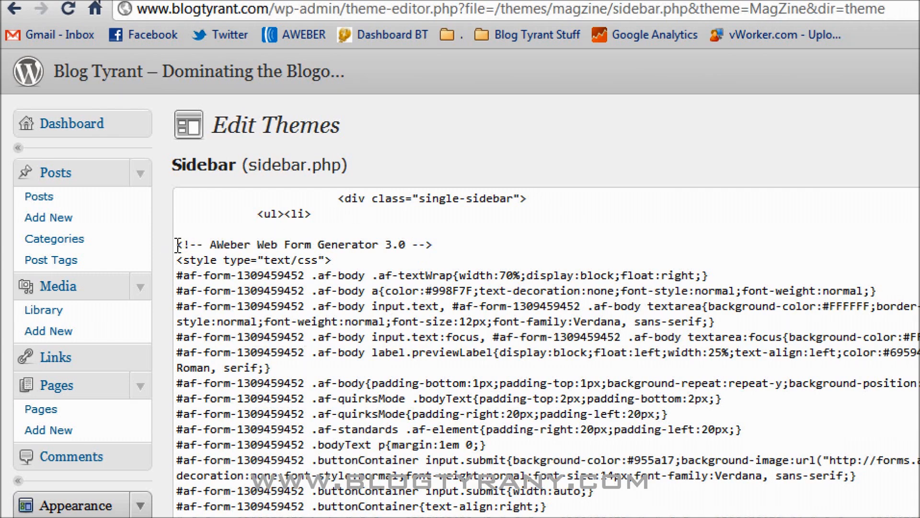
scroll(down, 3)
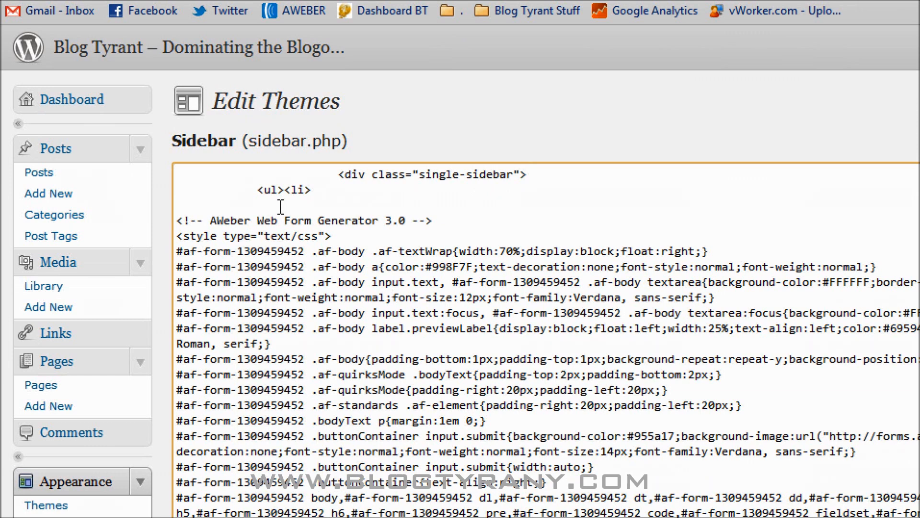
text(<script type="text/javascript" src="http://forms.aweber.com/form/84/42330584.js"></script>)
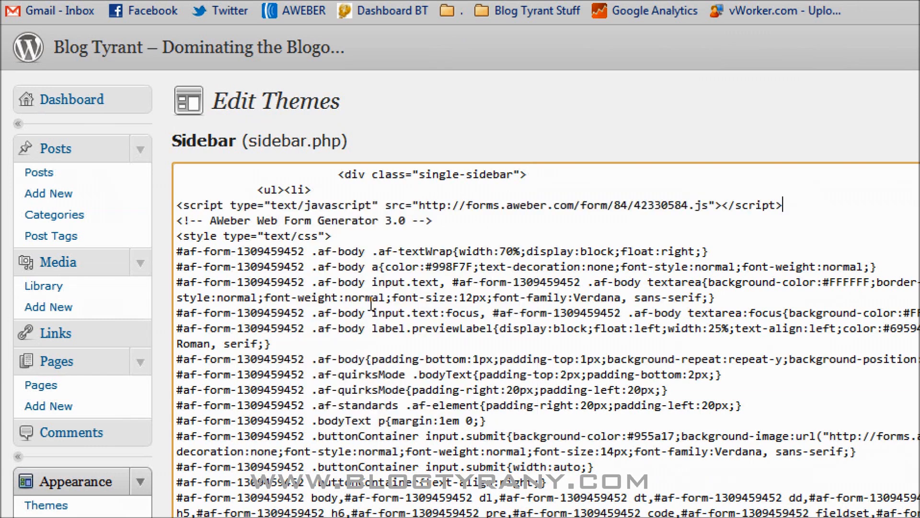
mouse_move(533, 203)
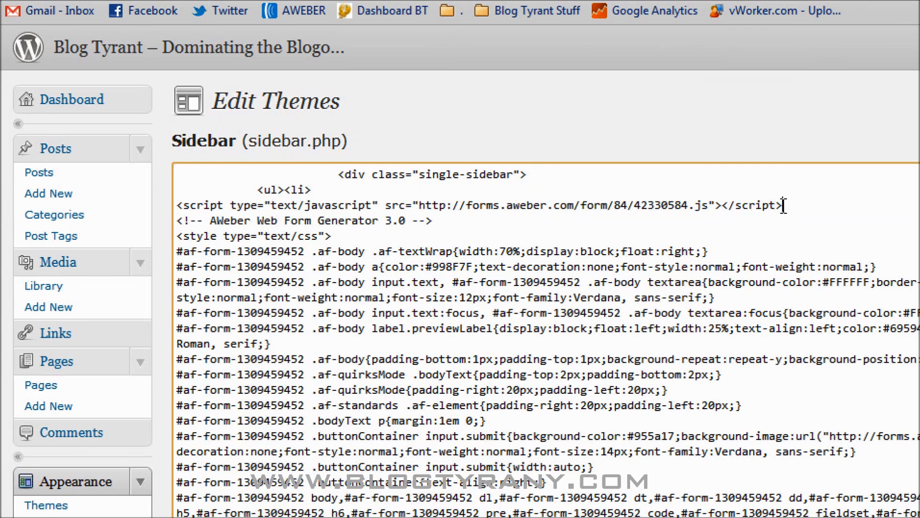
scroll(down, 3)
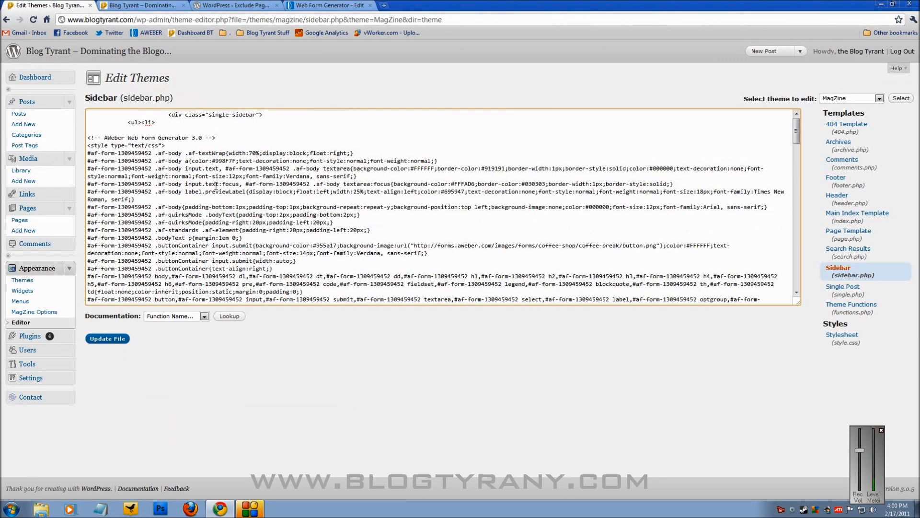
mouse_move(250, 206)
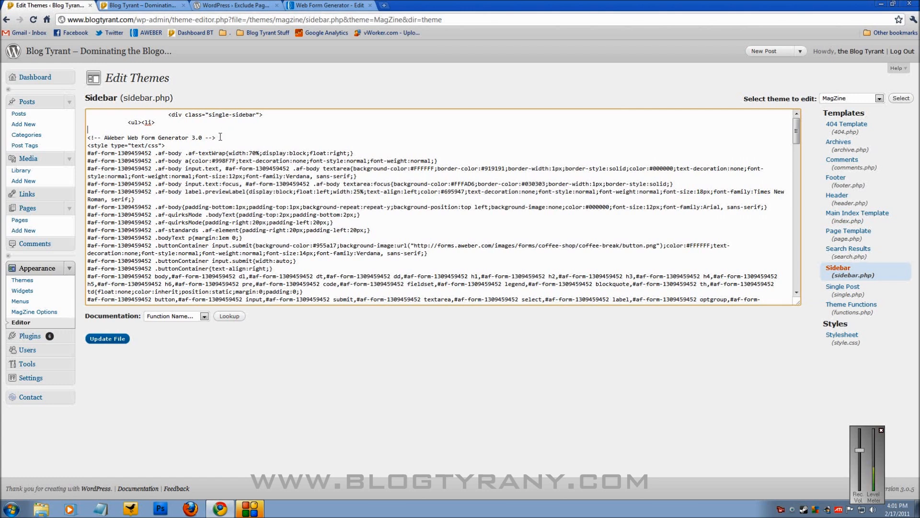
mouse_move(158, 12)
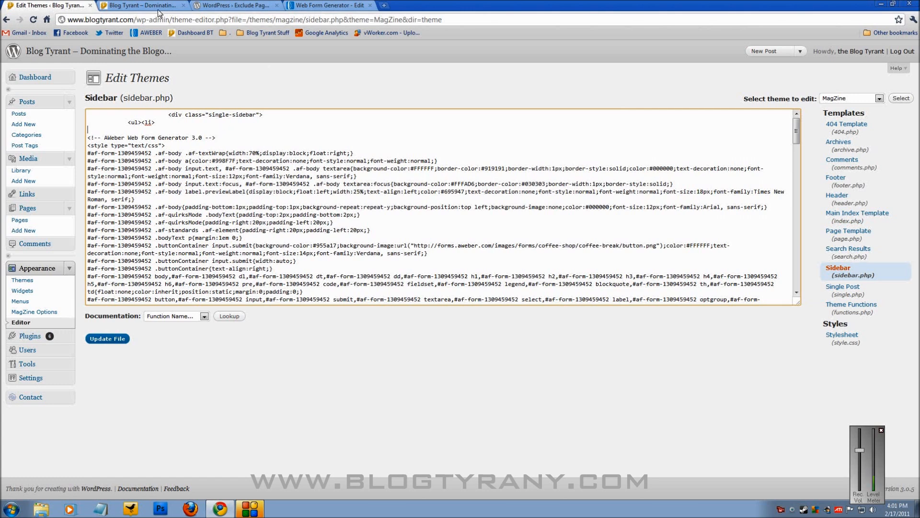
click(141, 6)
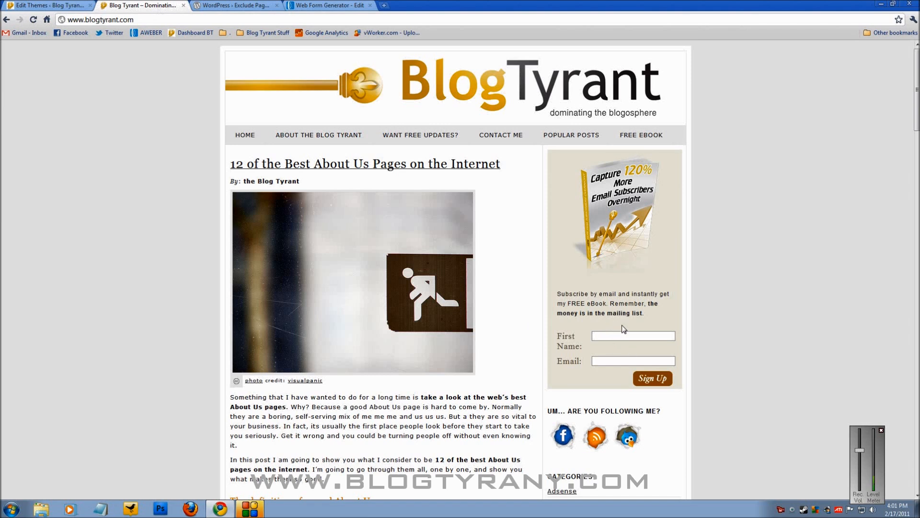
mouse_move(629, 347)
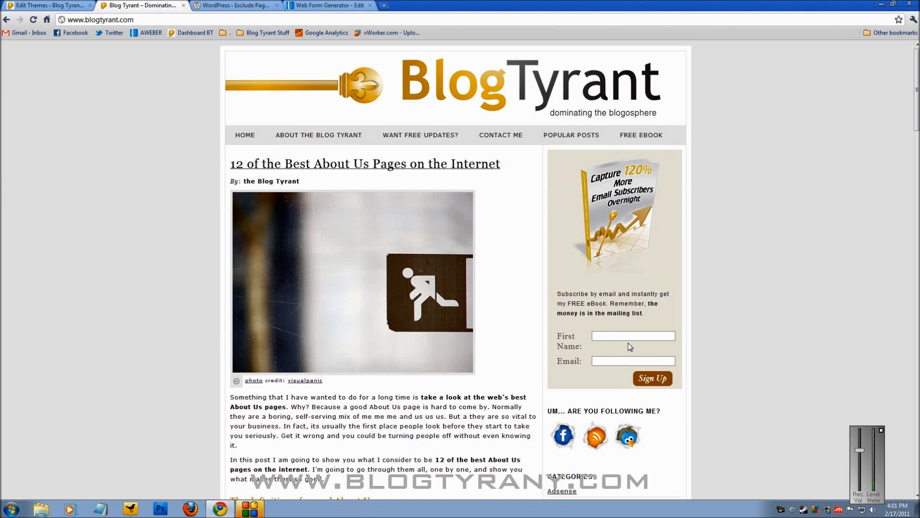
mouse_move(573, 335)
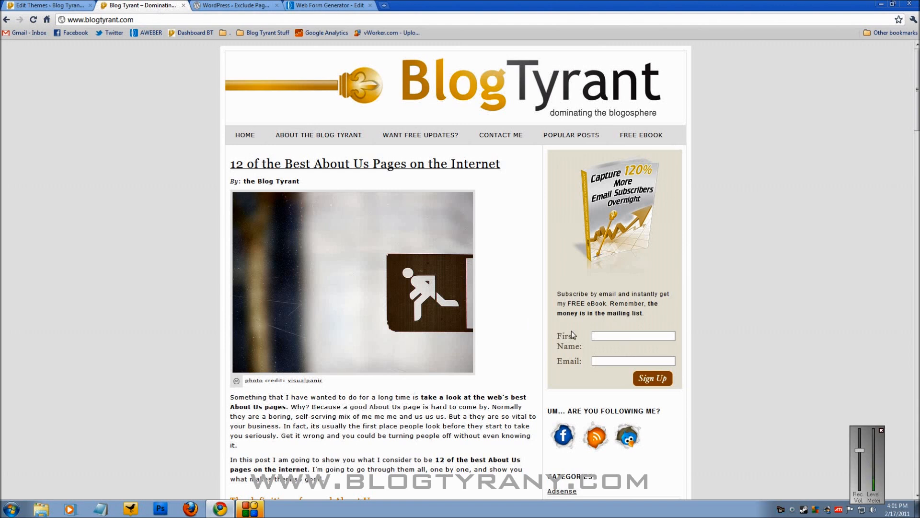
mouse_move(582, 338)
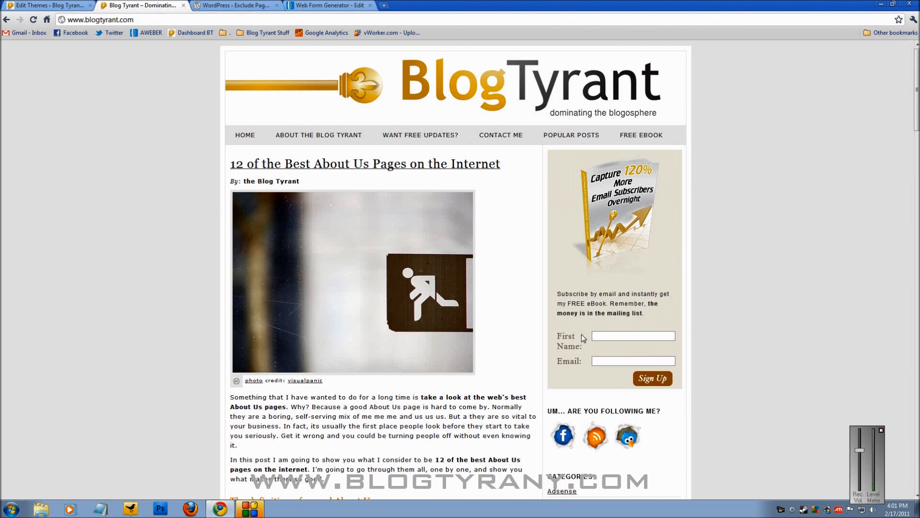
mouse_move(62, 32)
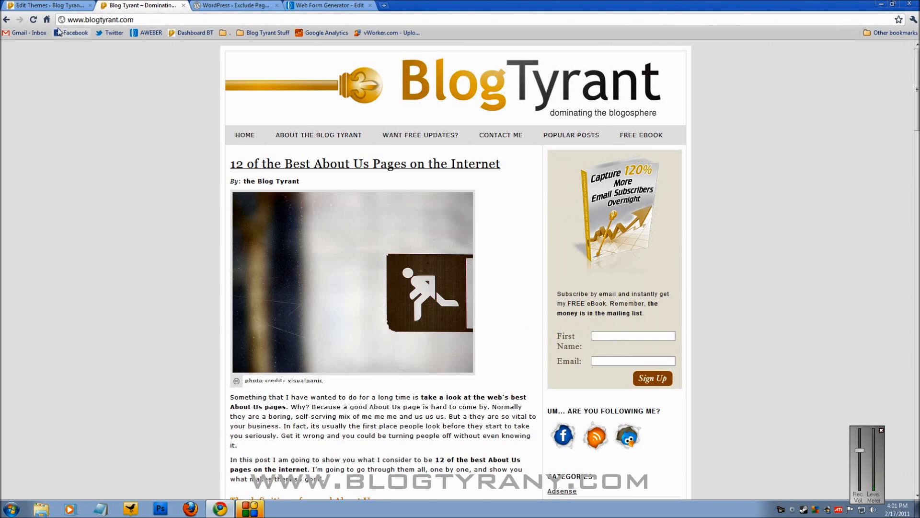
click(50, 6)
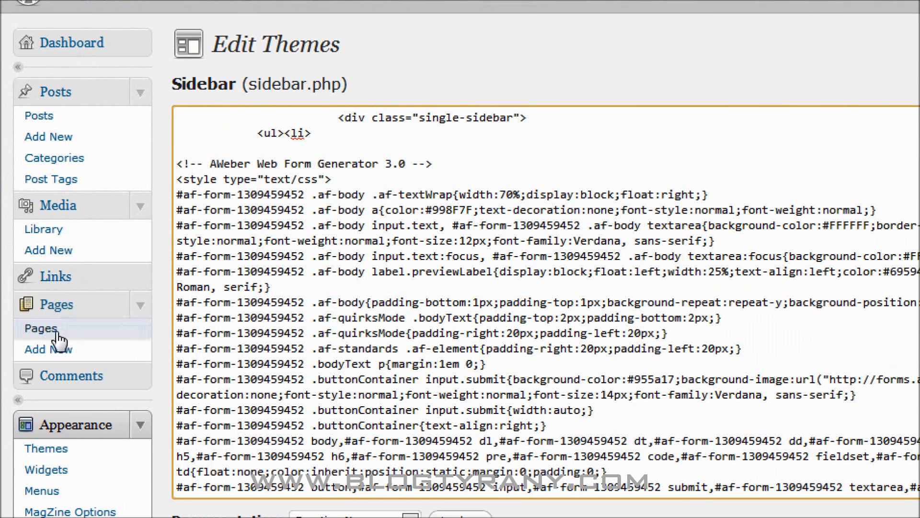
mouse_move(48, 349)
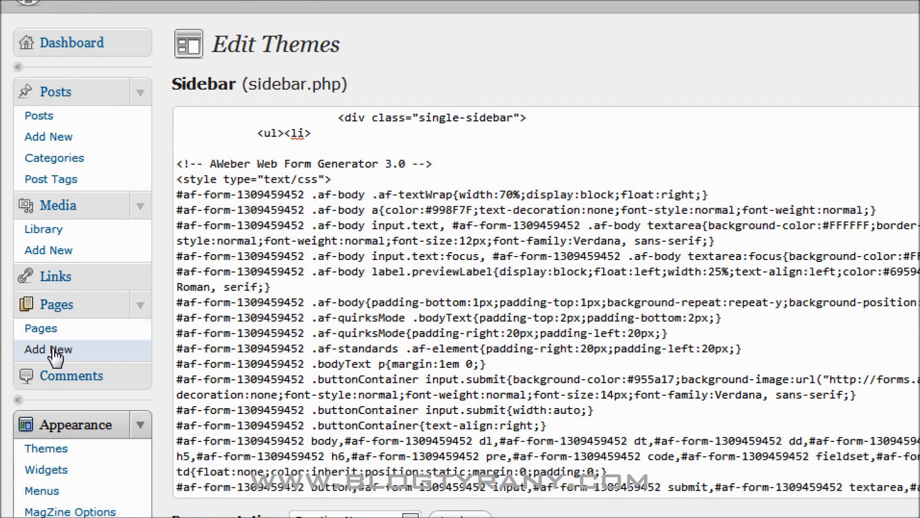
- Start a new page titled 'Your eBook Download'
click(52, 349)
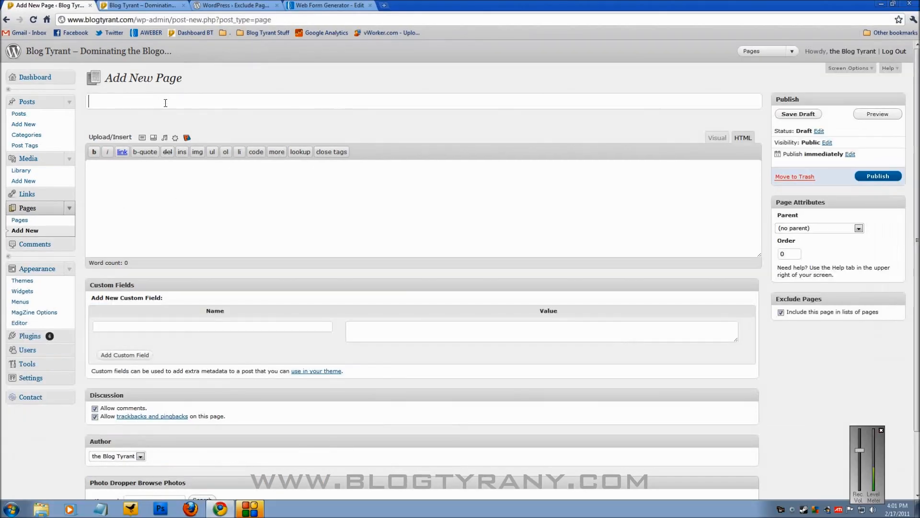
text(Your)
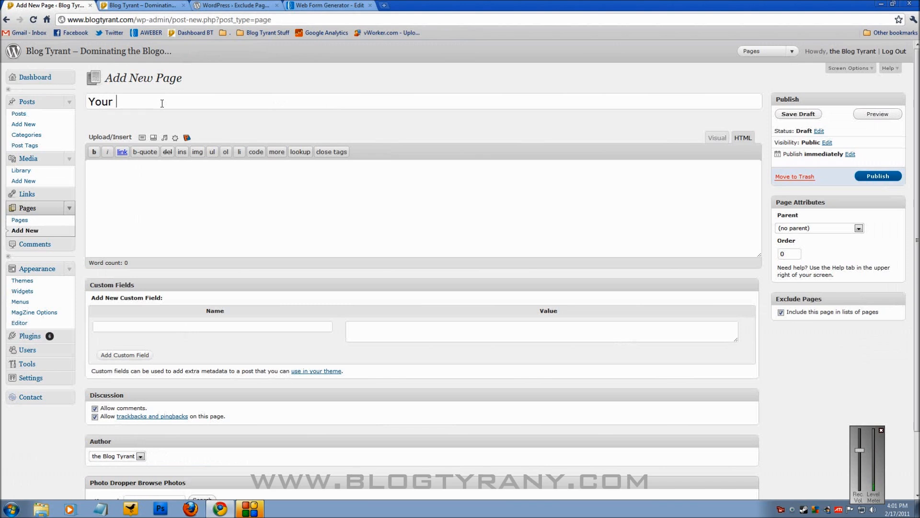
text(eBook Downl)
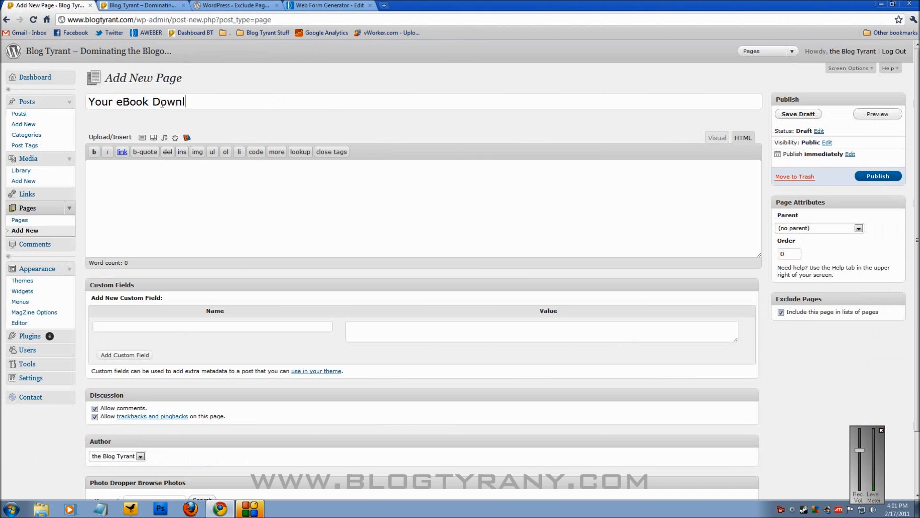
text(oad)
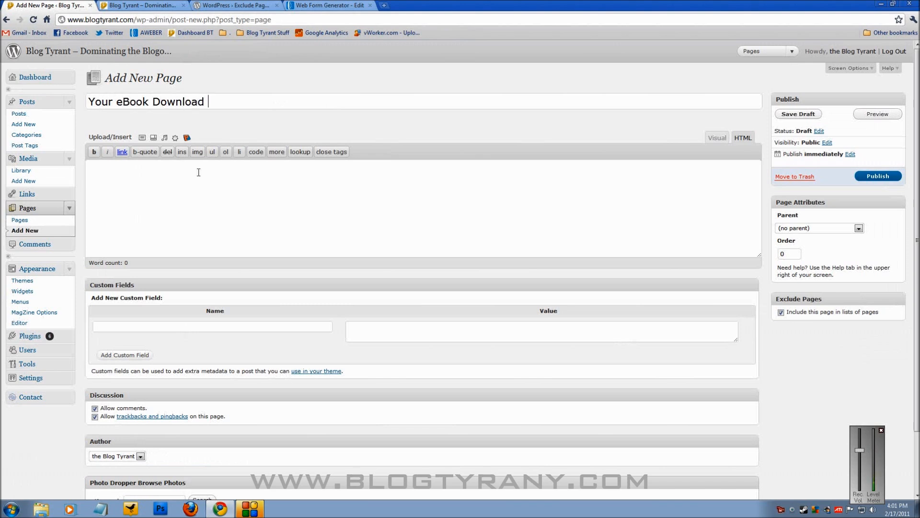
mouse_move(192, 184)
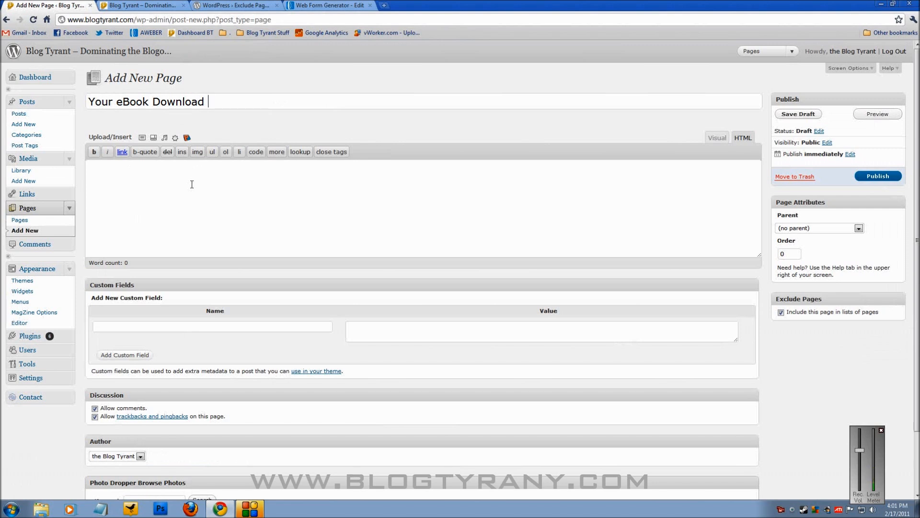
mouse_move(35, 212)
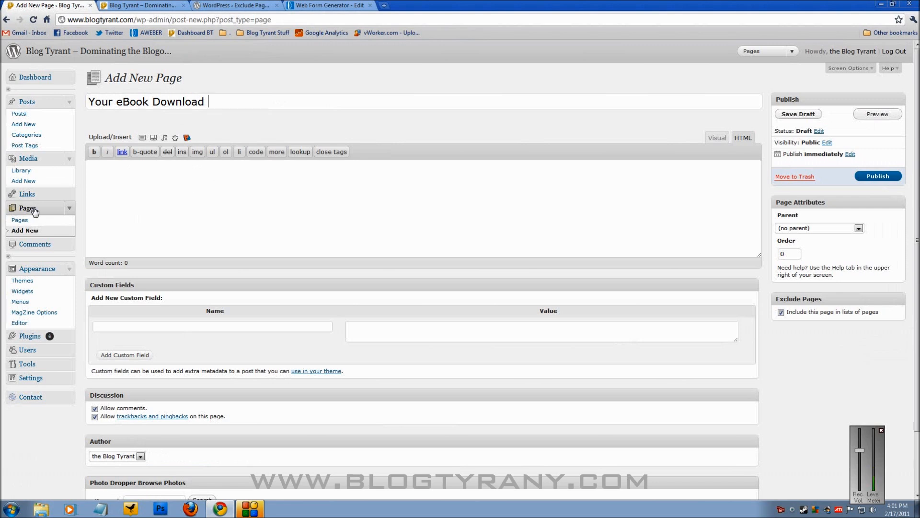
- Leave the unsaved page and go back to the Pages list
click(19, 221)
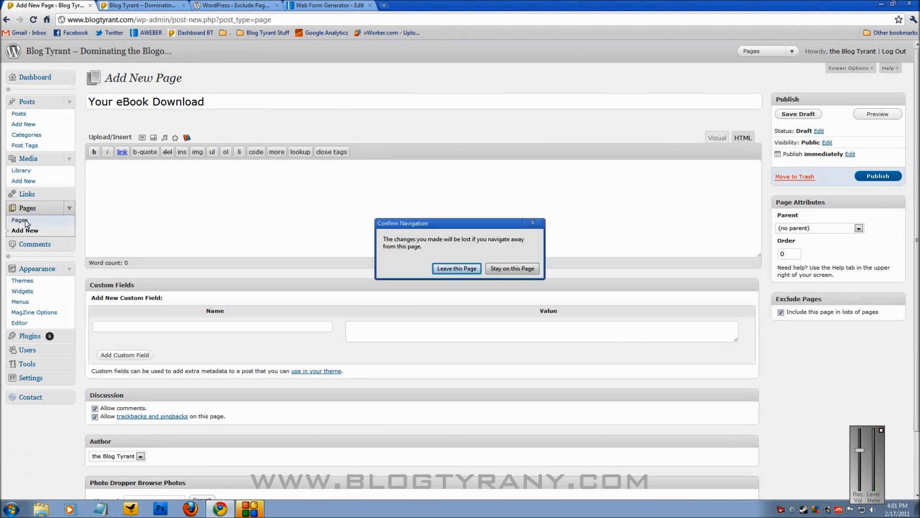
click(457, 268)
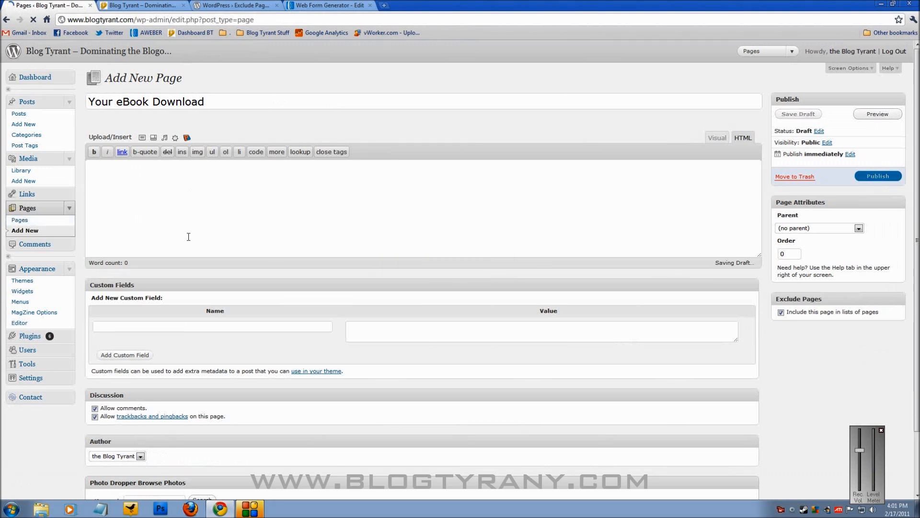
- Edit the 'Your Free eBook Download' page, check its FREEEBOOKBLOGTYRANT PDF link, and view the live page
click(20, 219)
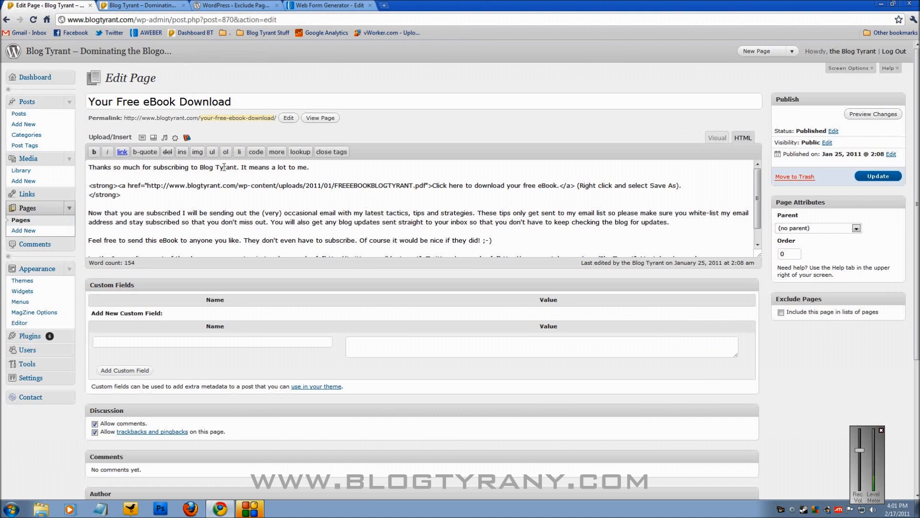
mouse_move(356, 193)
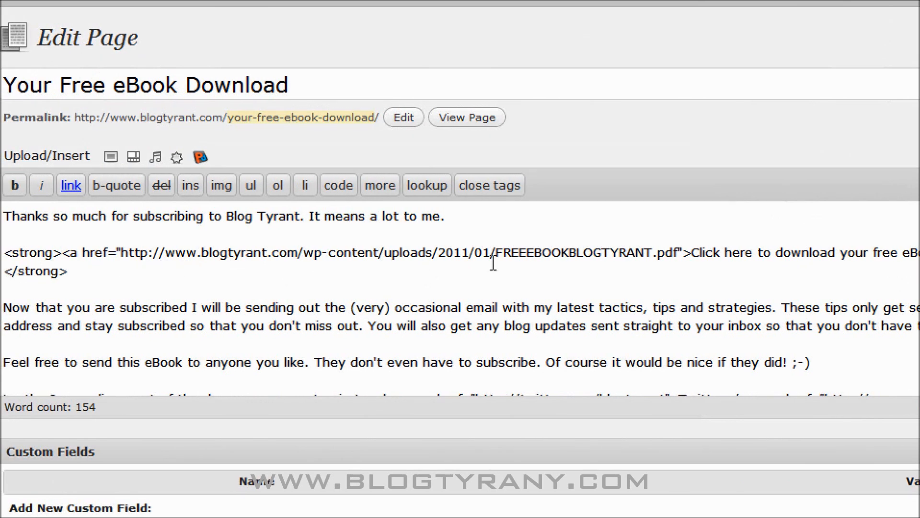
mouse_move(680, 252)
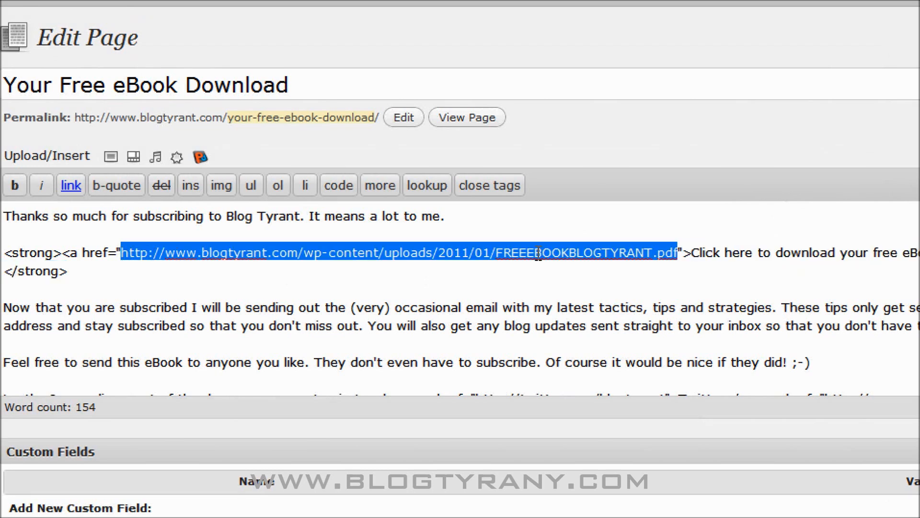
click(666, 270)
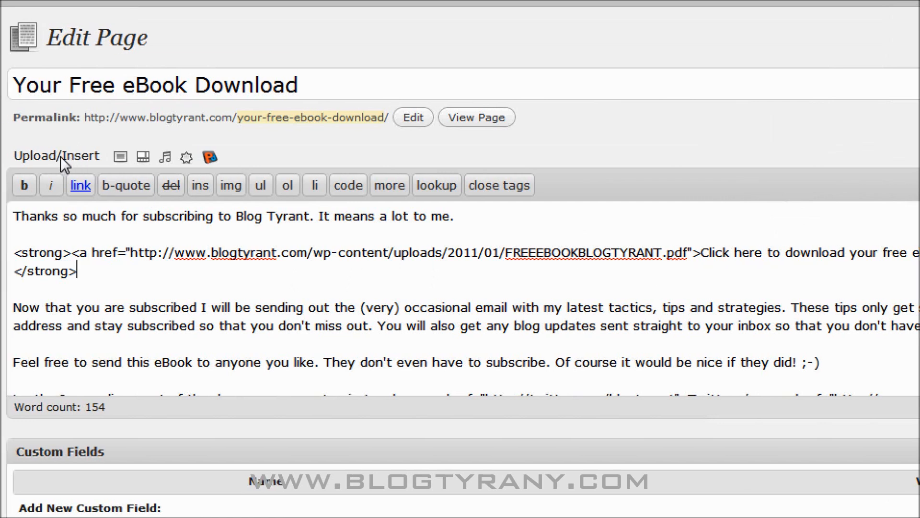
mouse_move(126, 156)
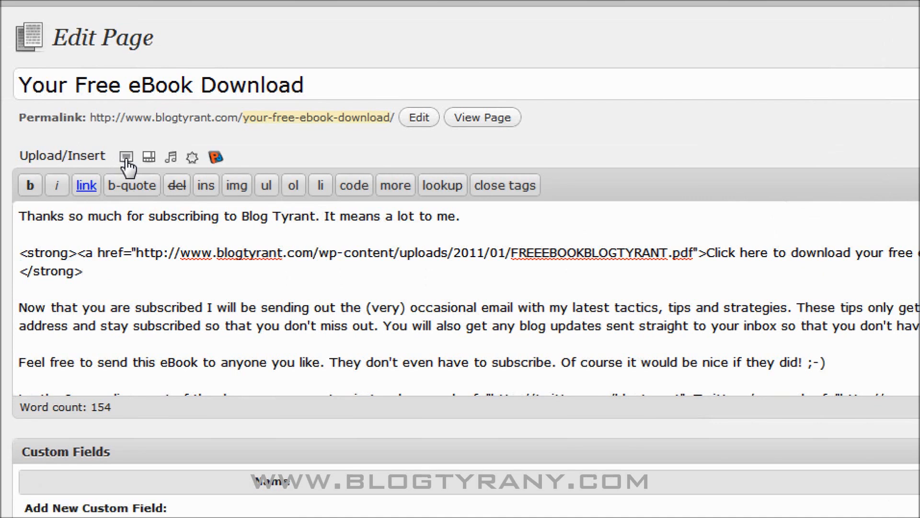
mouse_move(559, 280)
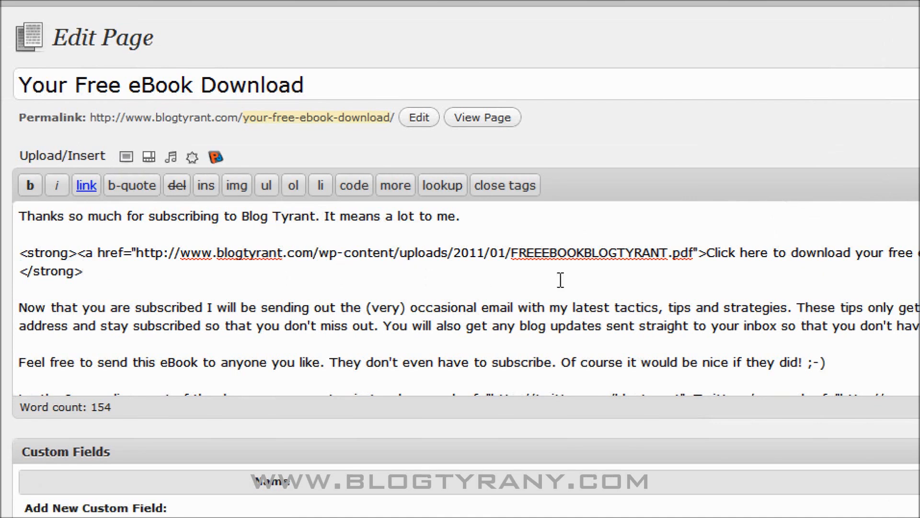
mouse_move(704, 292)
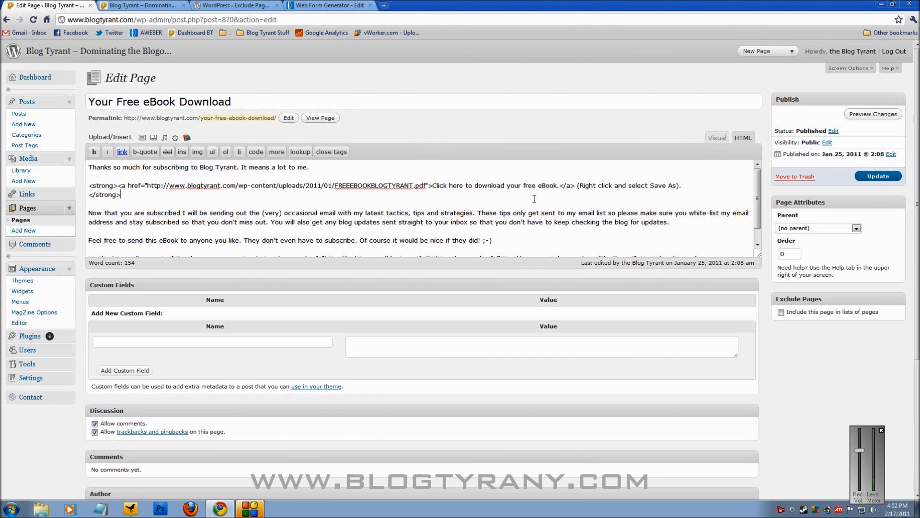
mouse_move(541, 194)
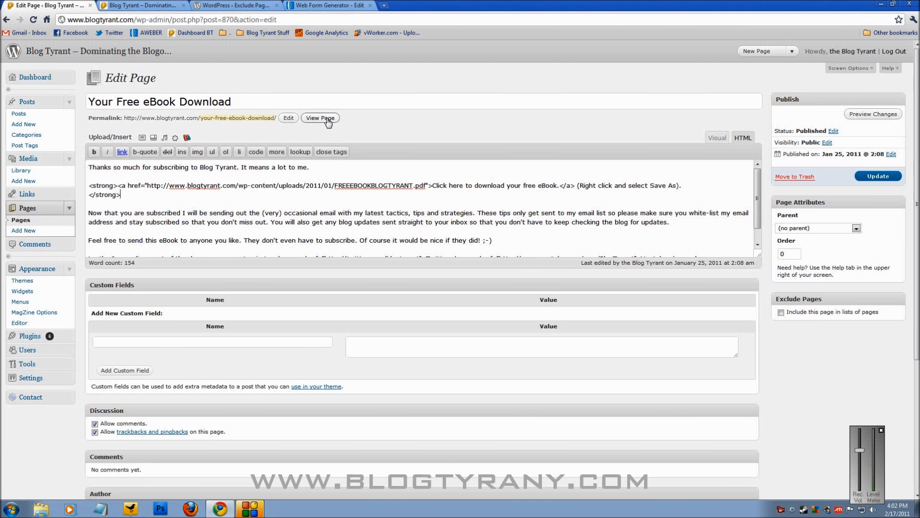
click(320, 117)
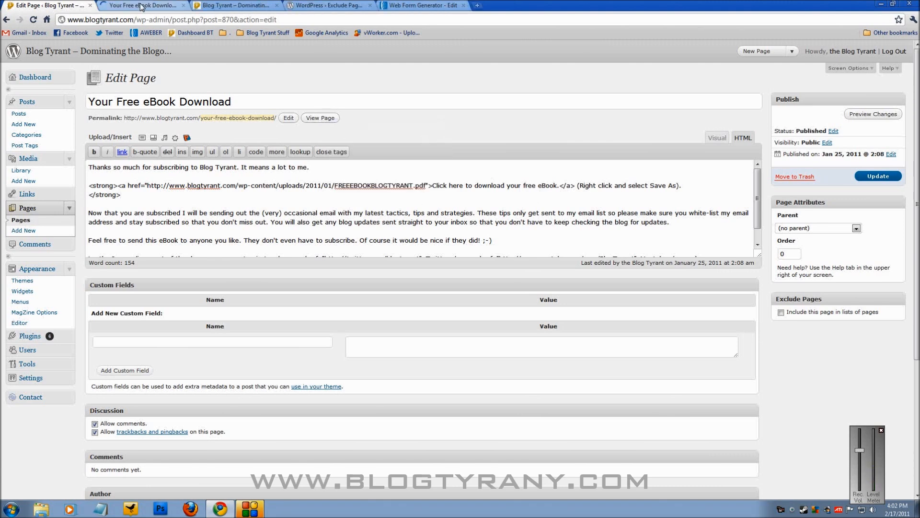
- Test the live download link via Save link as…, cancel, then open the eBook PDF in the browser
click(141, 6)
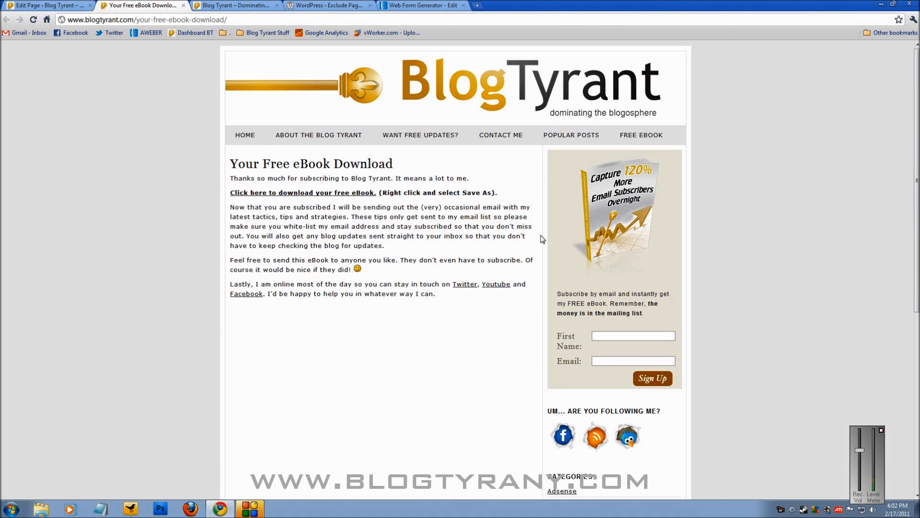
mouse_move(642, 300)
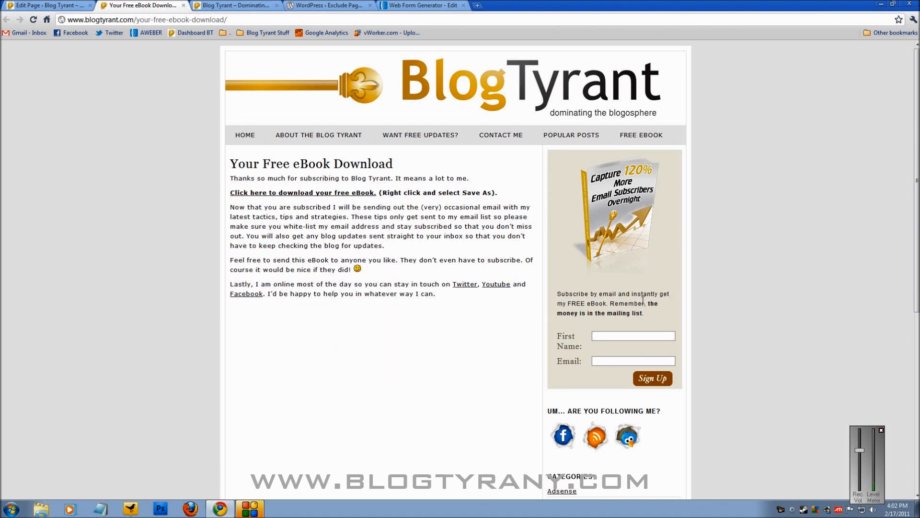
mouse_move(327, 205)
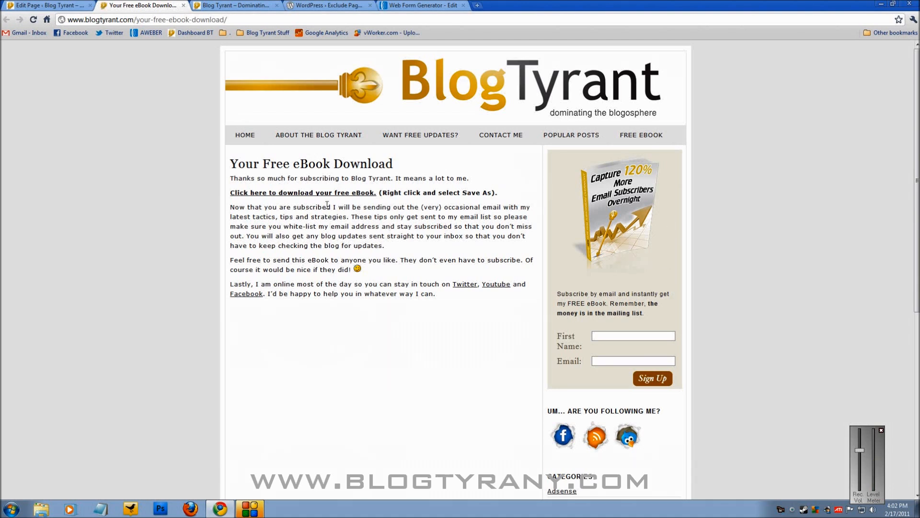
key(ctrl+plus)
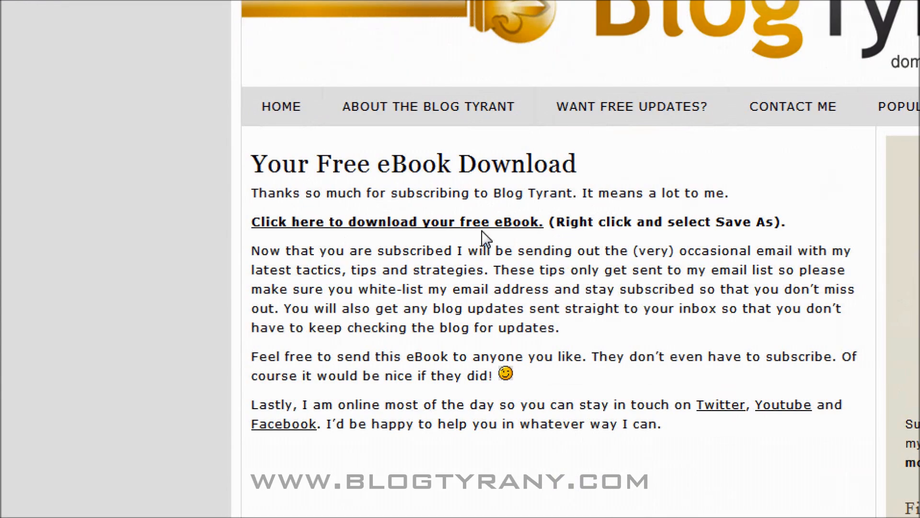
mouse_move(473, 235)
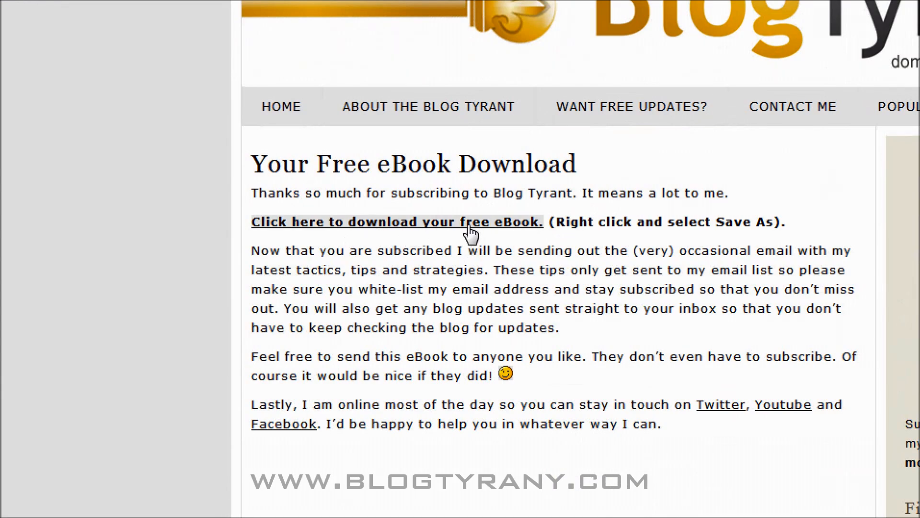
mouse_move(821, 229)
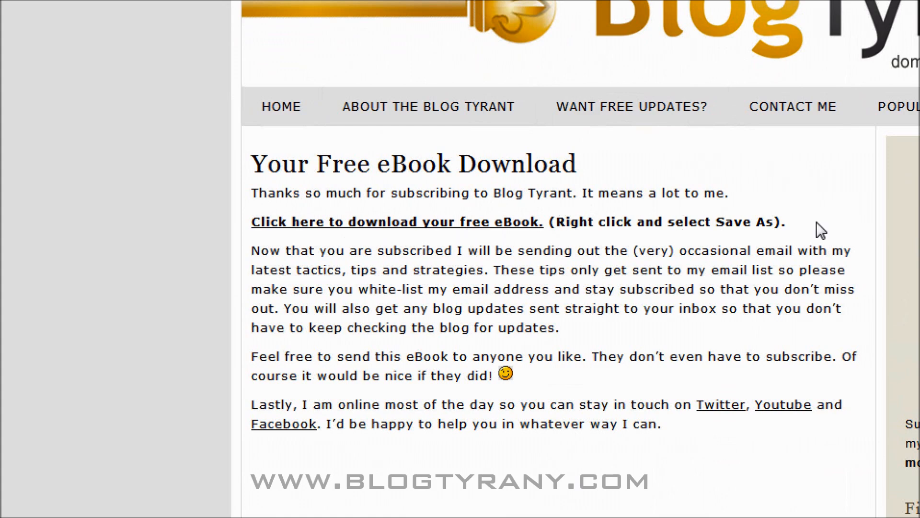
right_click(456, 228)
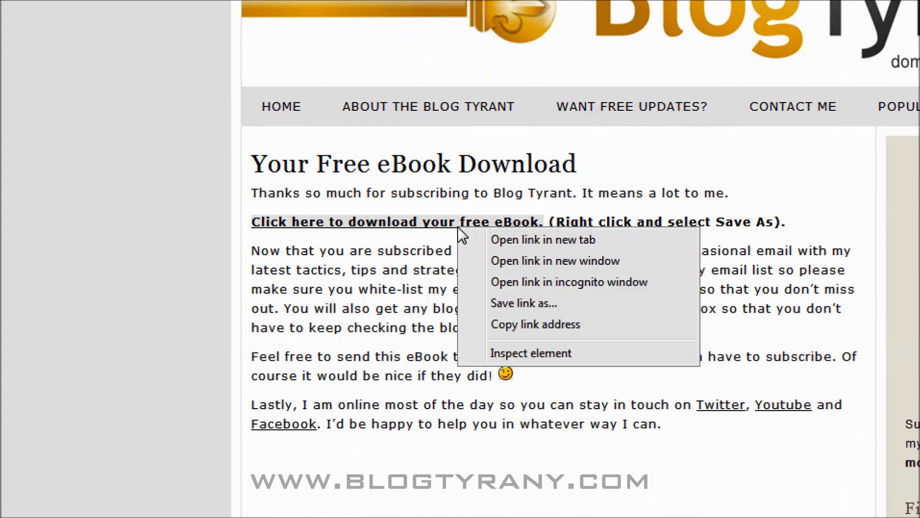
click(546, 271)
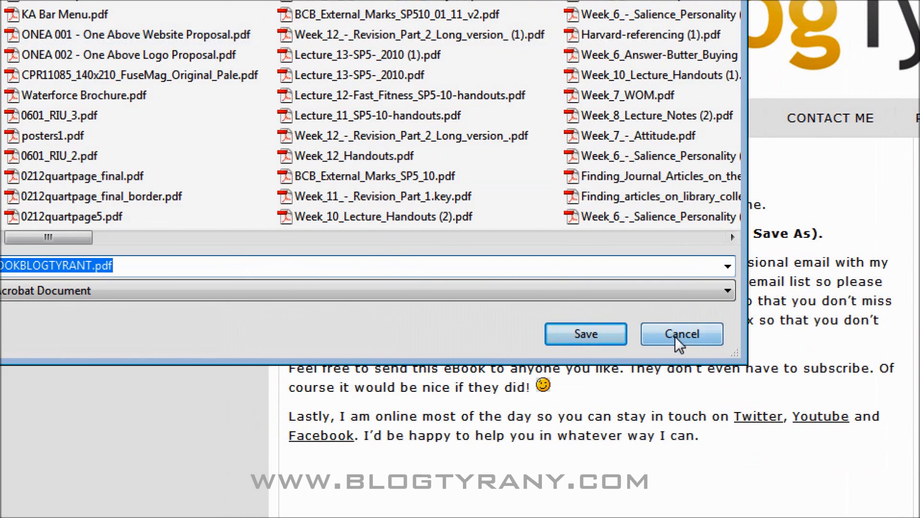
click(682, 333)
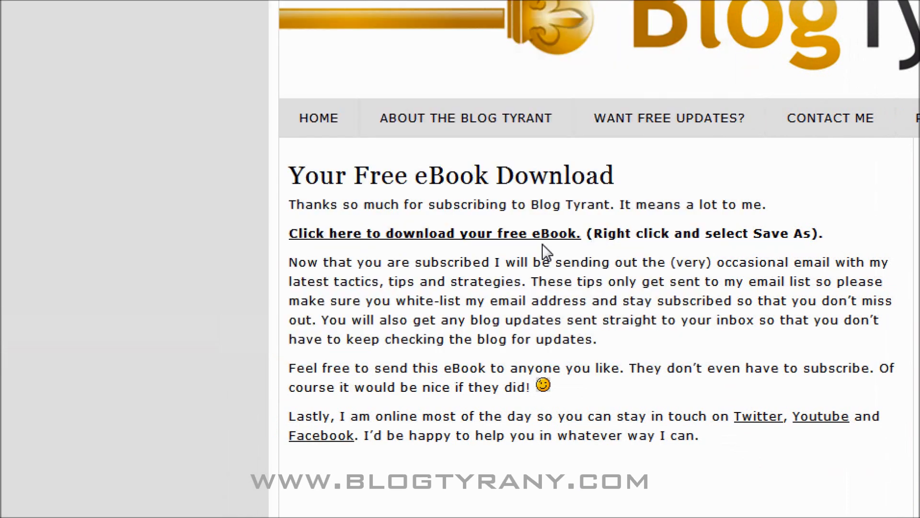
click(434, 233)
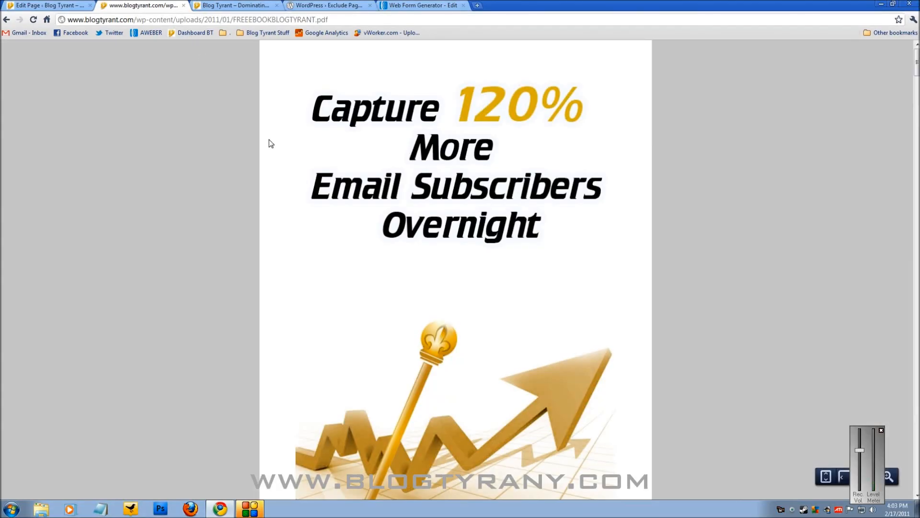
scroll(down, 3)
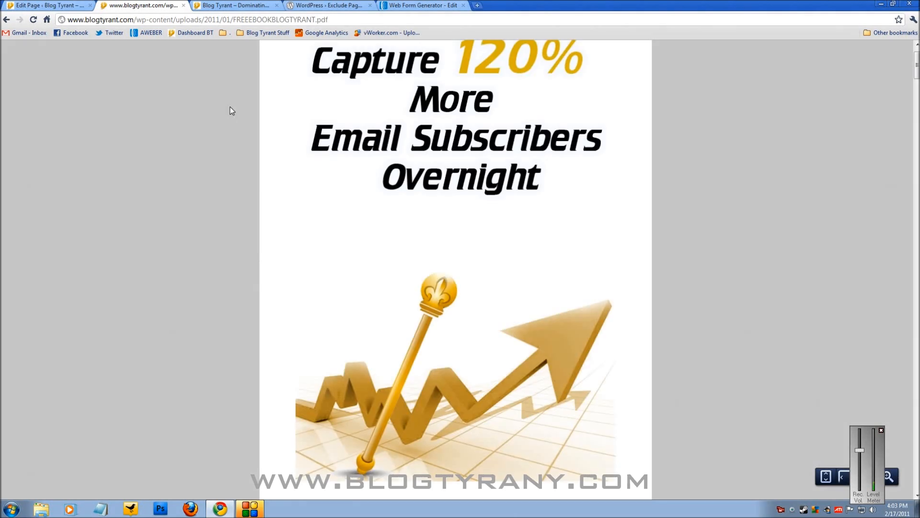
mouse_move(14, 19)
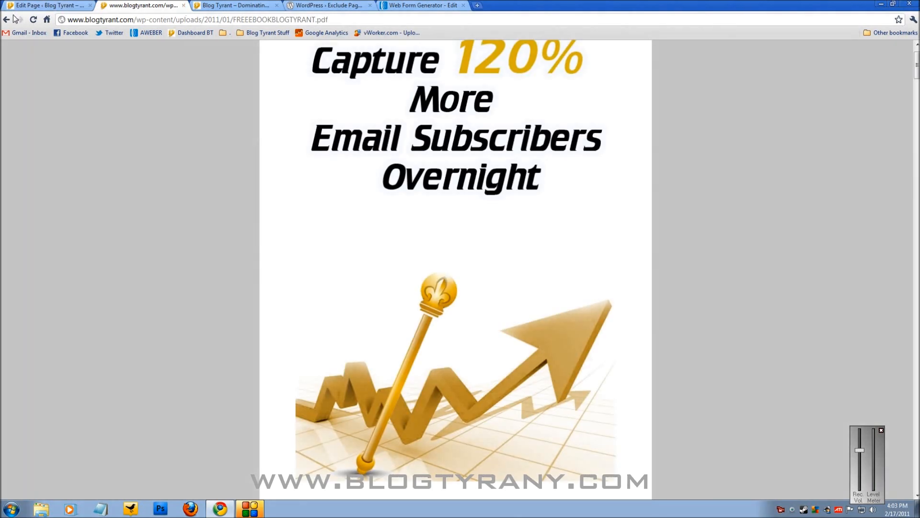
- Return from the PDF, pass the blog home page, and view the Exclude Pages plugin description on WordPress.org
click(44, 5)
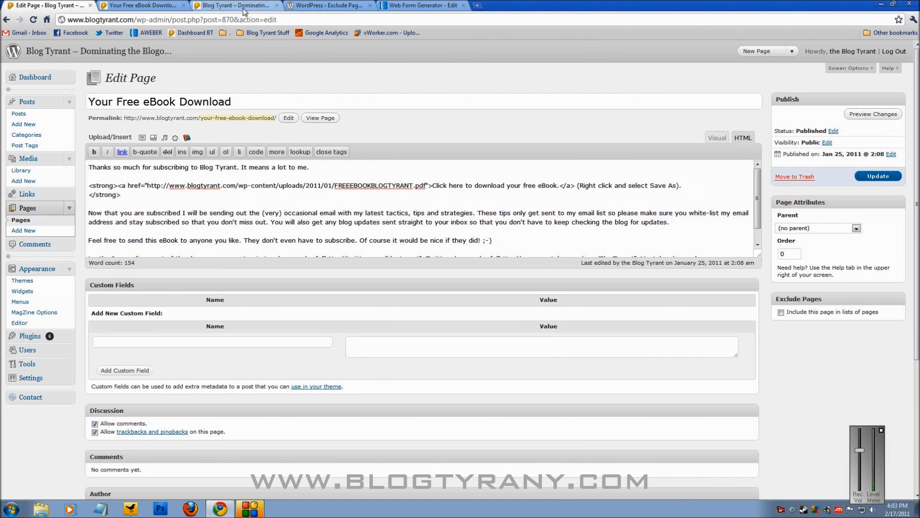
click(235, 5)
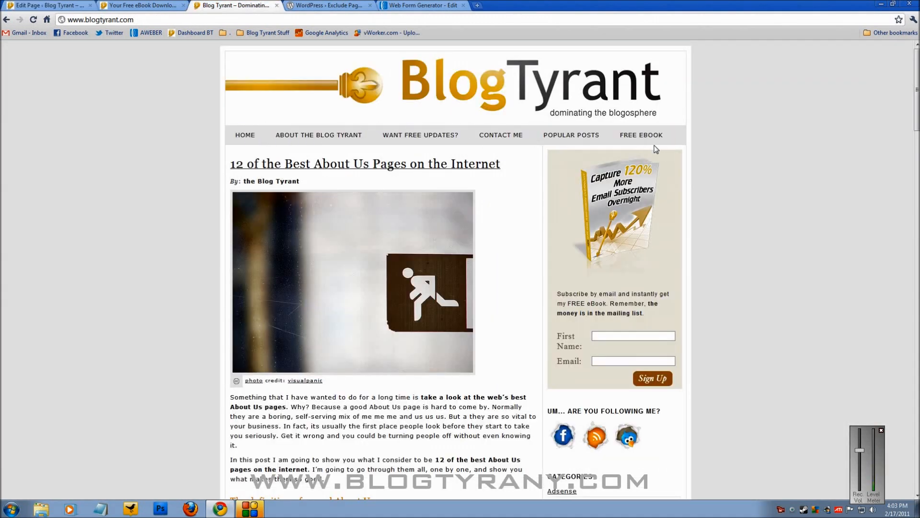
mouse_move(569, 134)
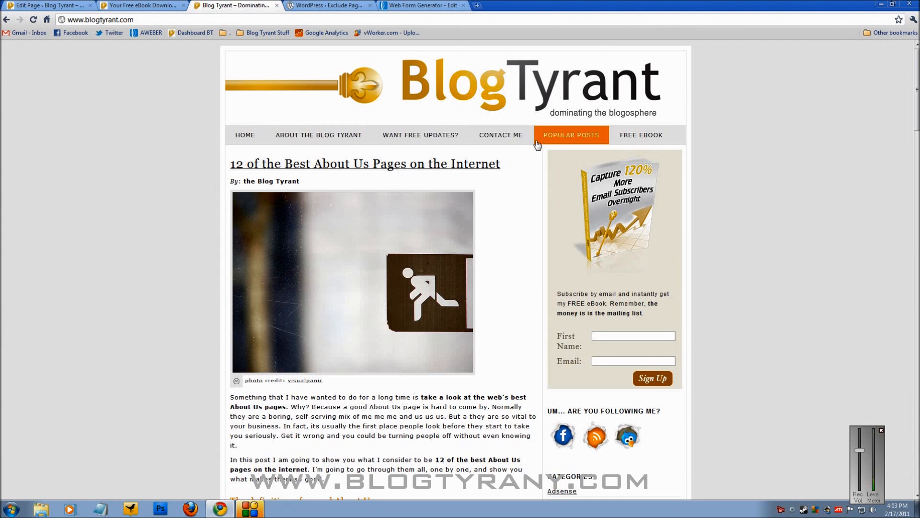
mouse_move(692, 185)
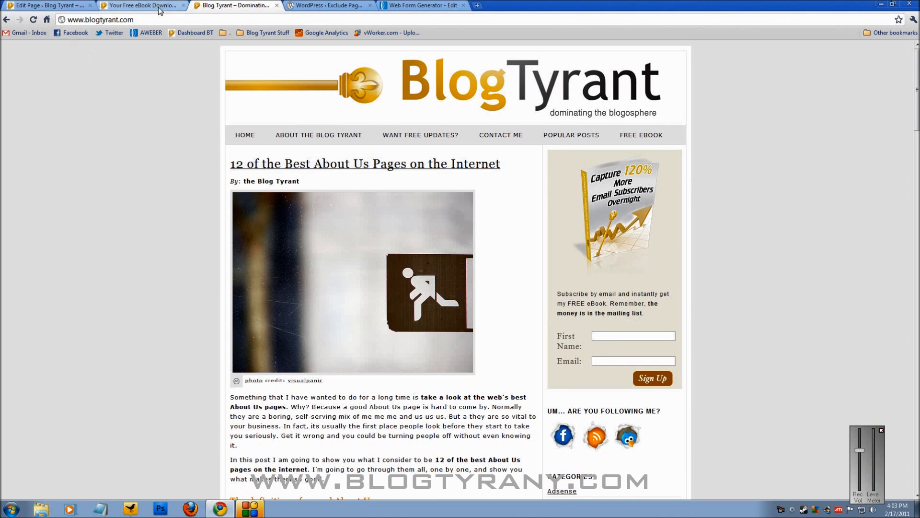
click(329, 6)
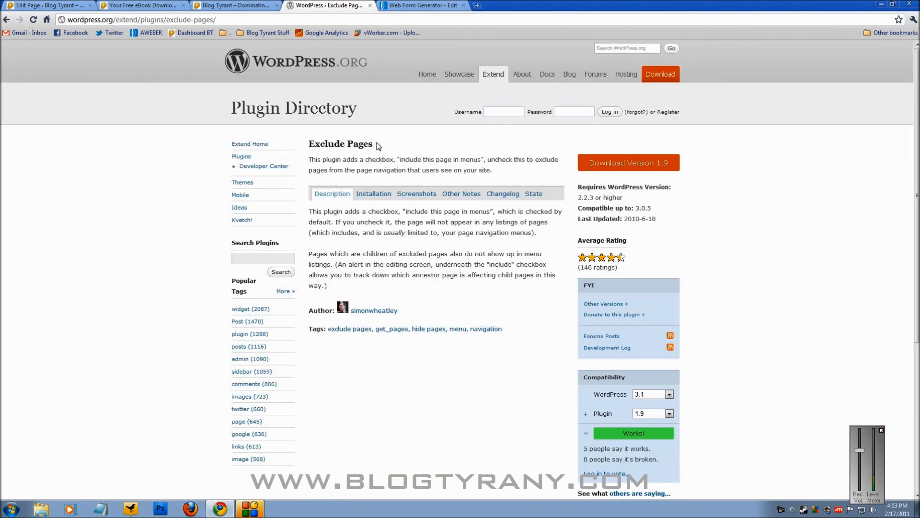
key(ctrl+plus)
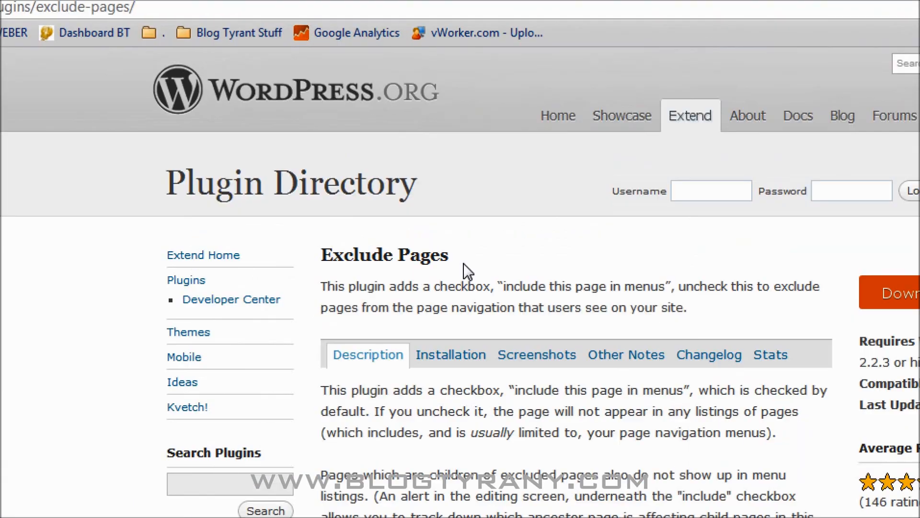
mouse_move(595, 375)
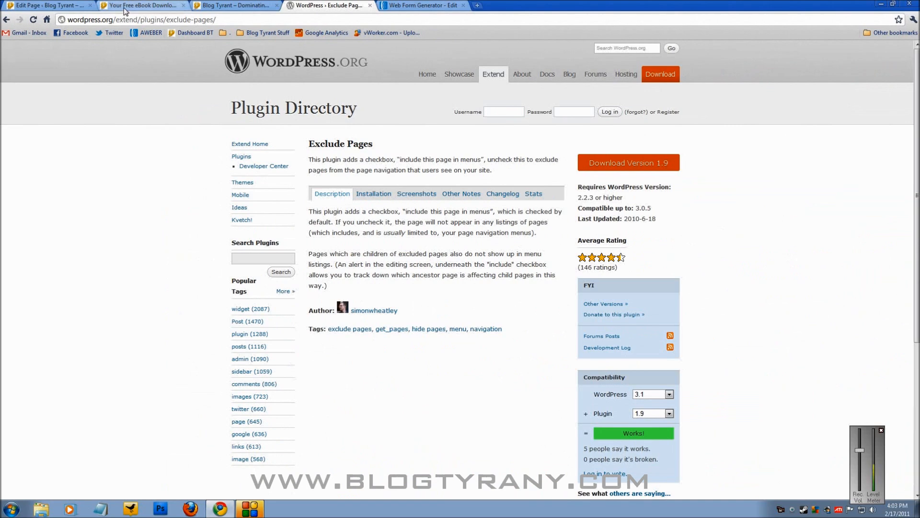
- Toggle 'Include this page in lists of pages' on the eBook download page and leave it unchecked
click(50, 6)
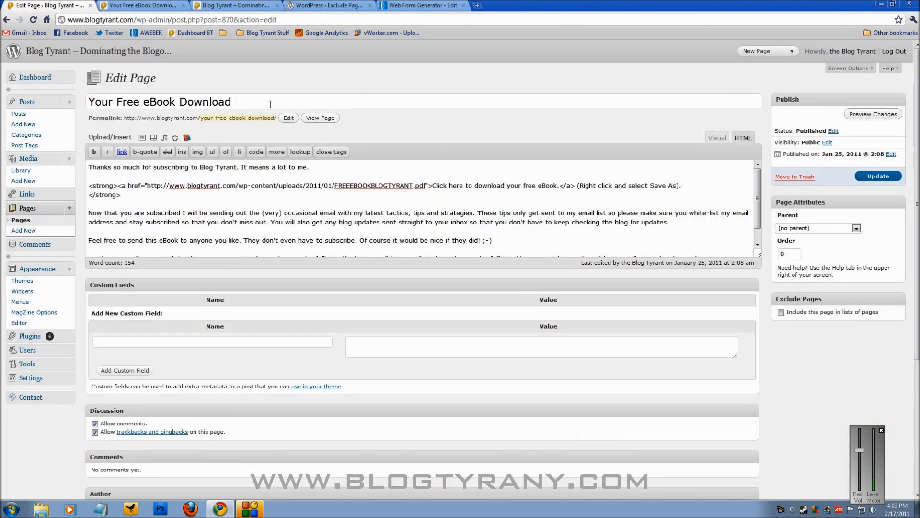
mouse_move(648, 245)
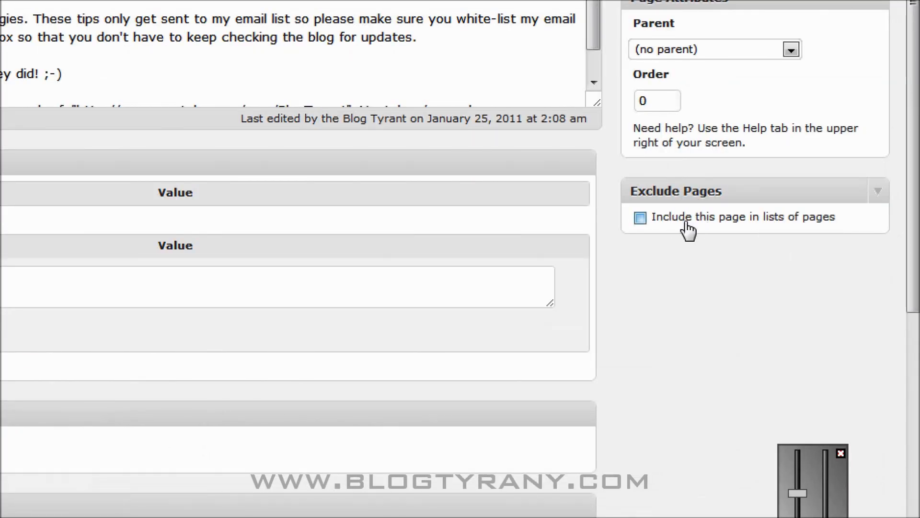
click(639, 217)
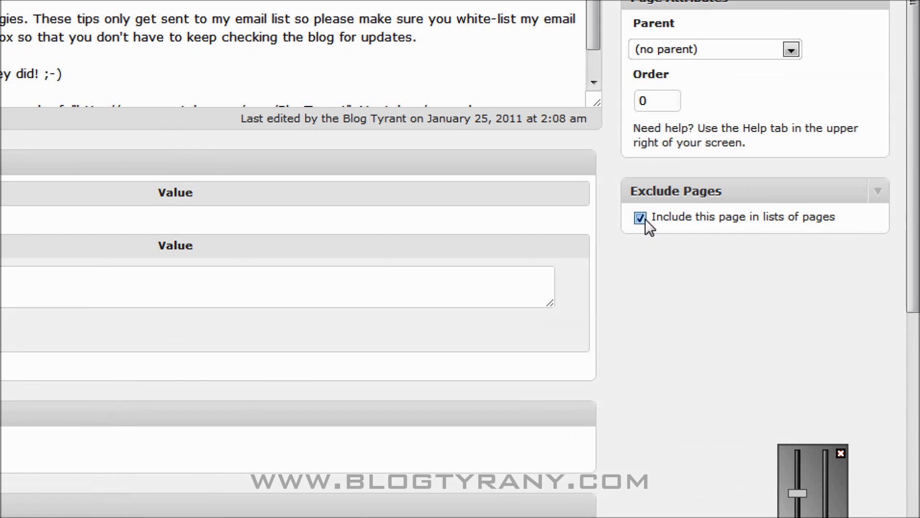
click(639, 218)
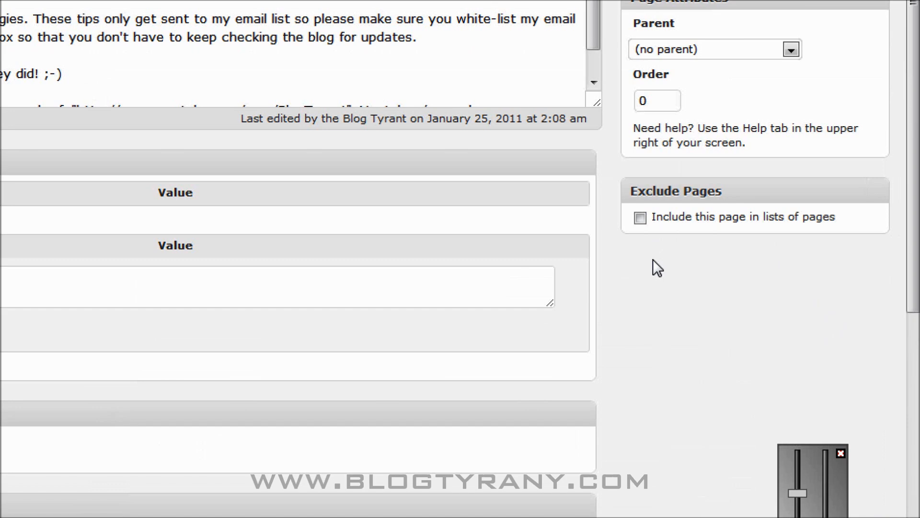
scroll(up, 3)
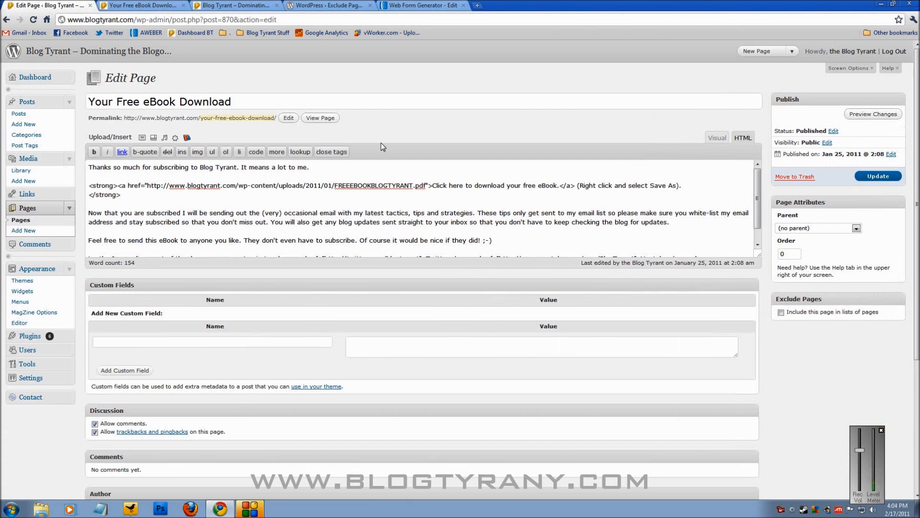
mouse_move(401, 9)
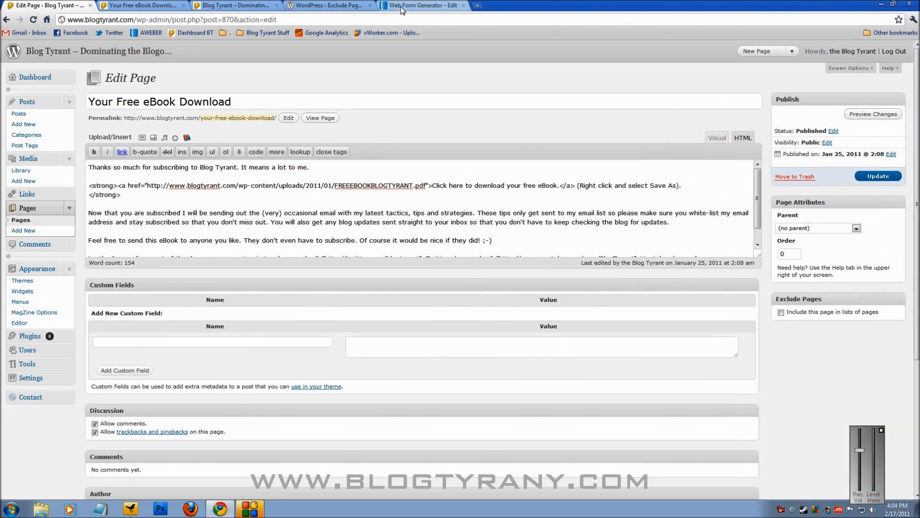
- Show the btlist001 list's Follow Up messages via Messages > Follow Up in AWeber
click(422, 5)
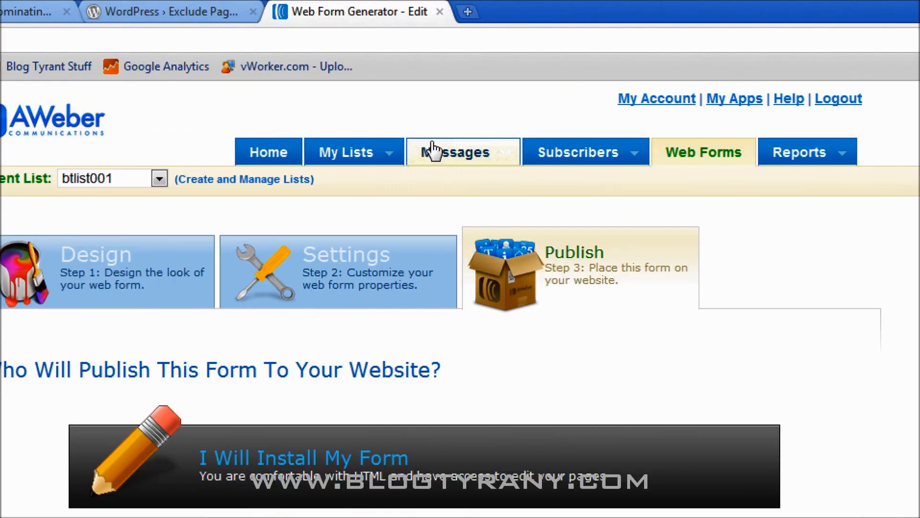
mouse_move(489, 136)
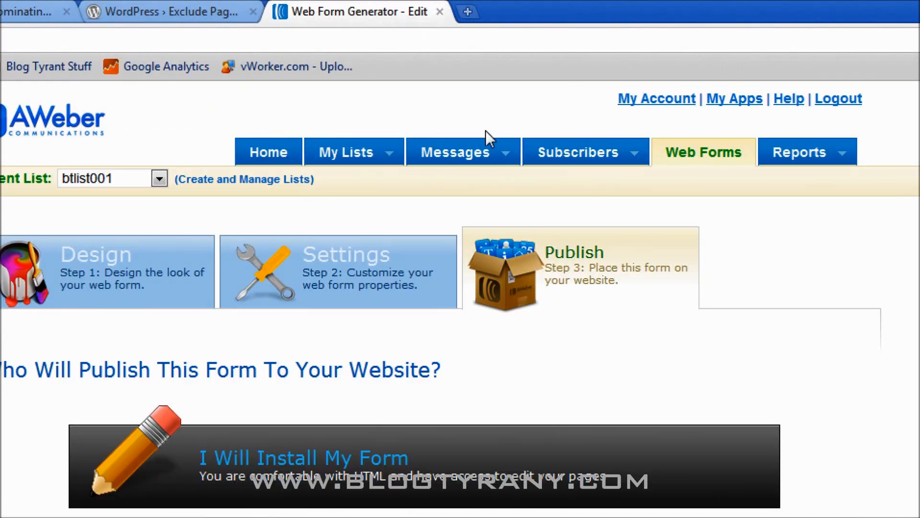
click(455, 151)
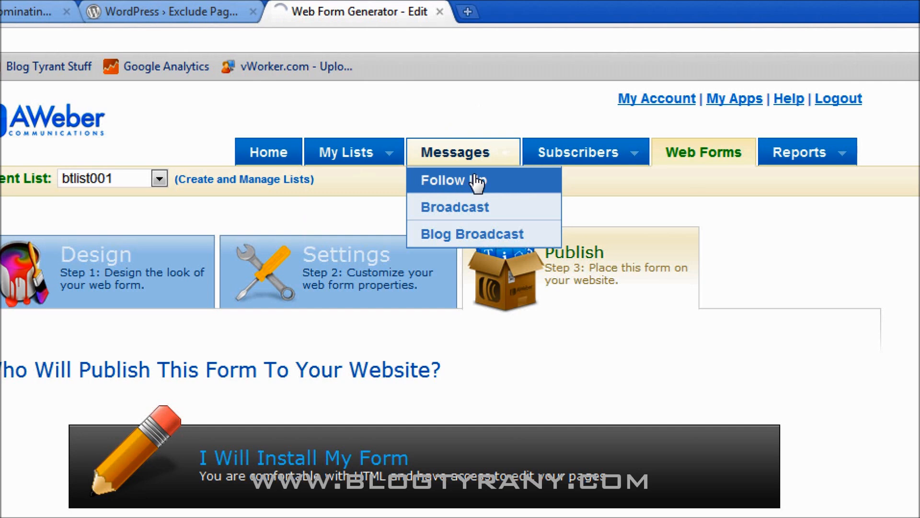
click(450, 180)
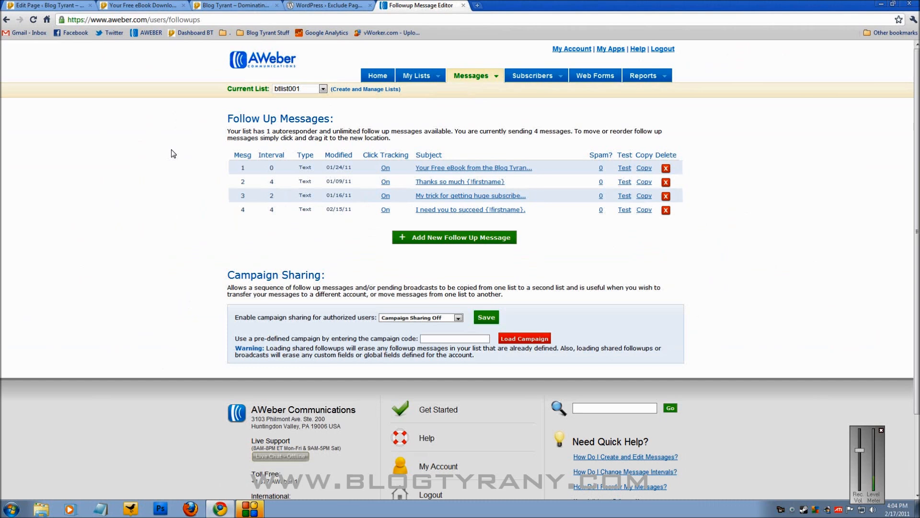
mouse_move(205, 150)
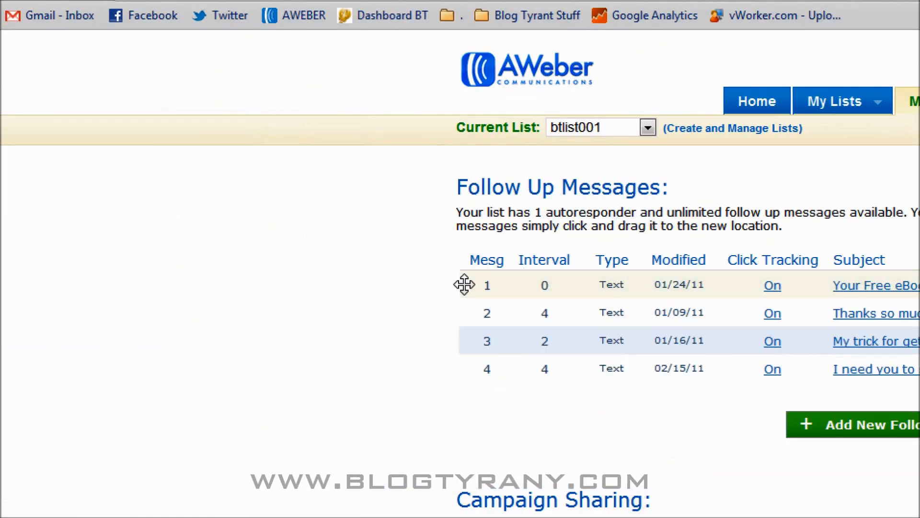
mouse_move(578, 242)
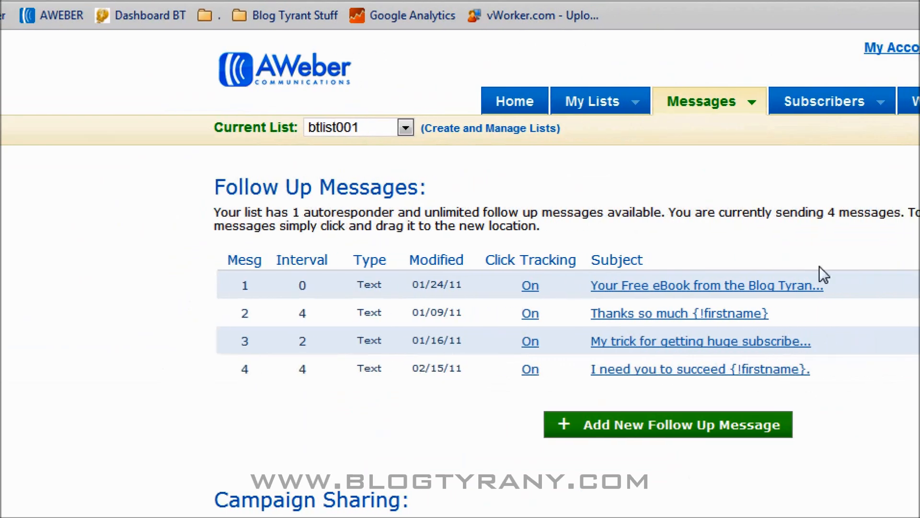
mouse_move(358, 313)
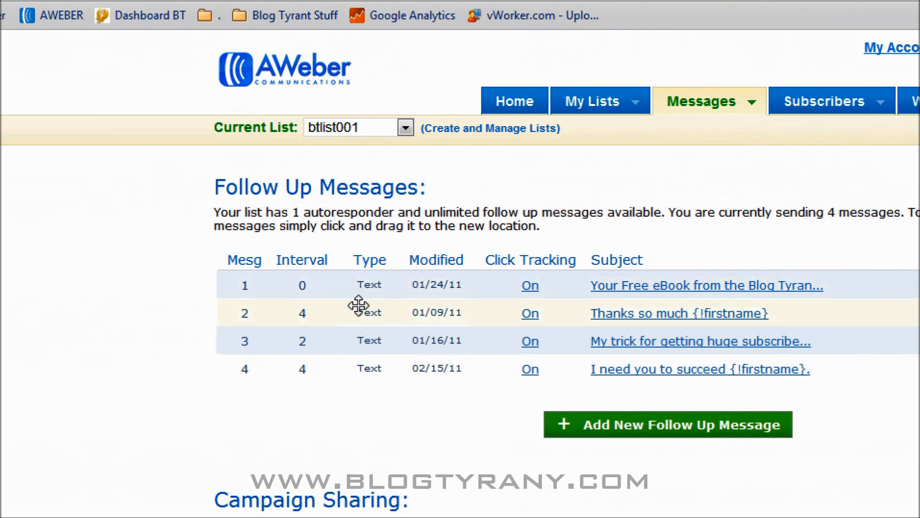
mouse_move(315, 344)
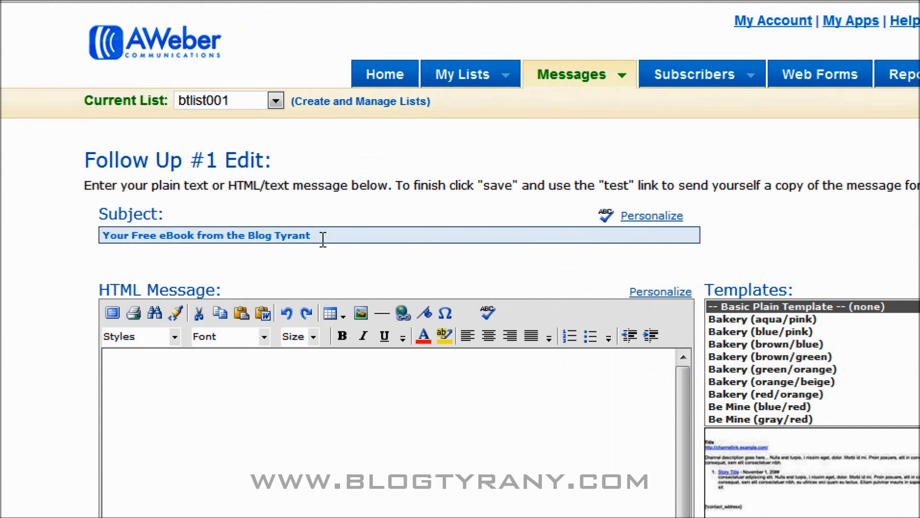
mouse_move(145, 235)
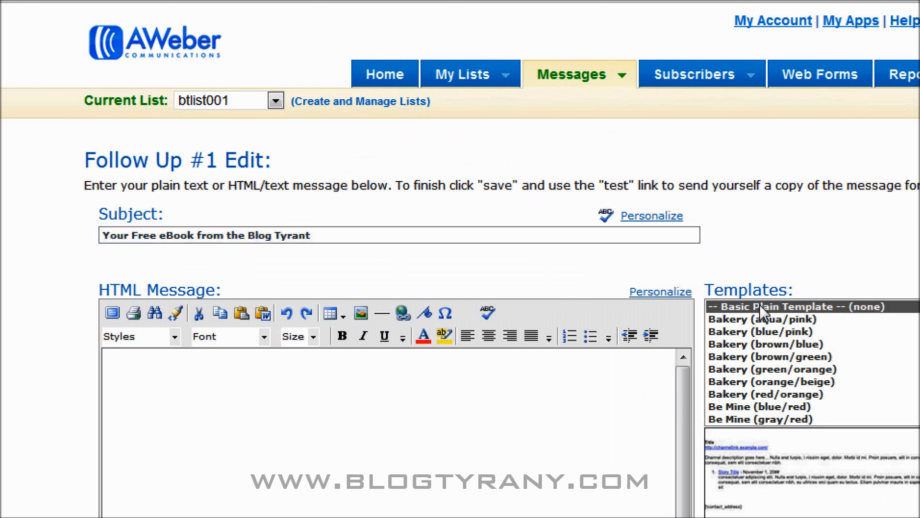
mouse_move(818, 314)
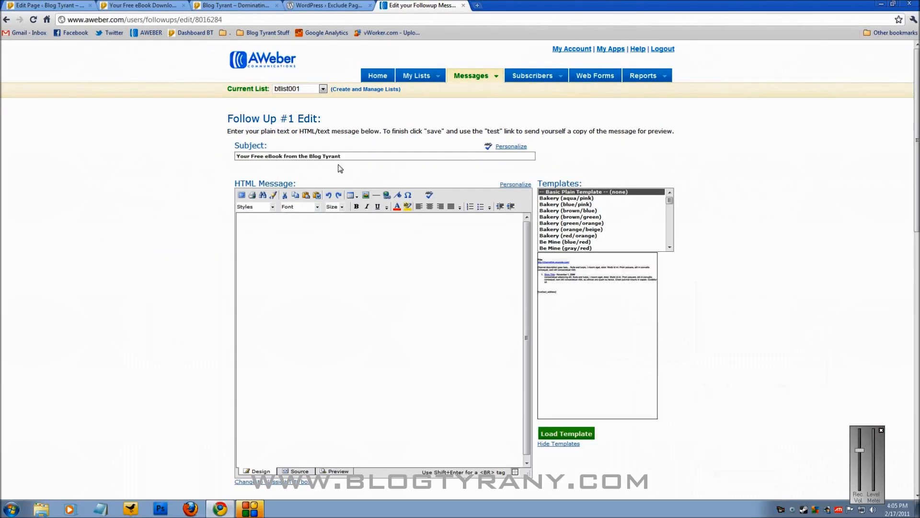
- Select the eBook download page link line in the plain-text welcome message body
scroll(down, 3)
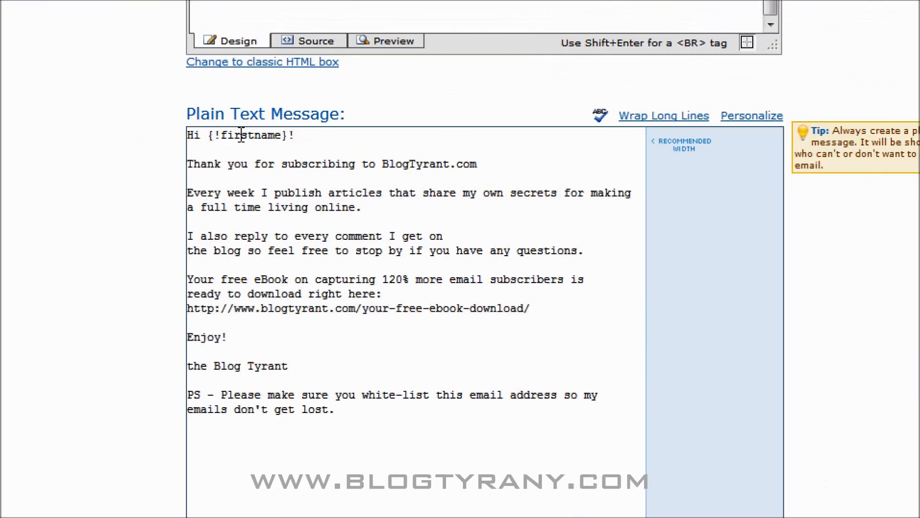
click(752, 116)
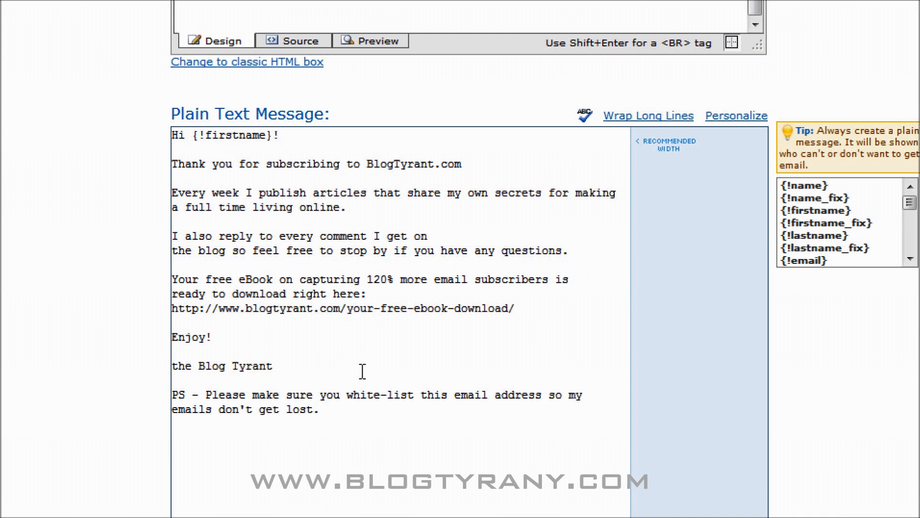
triple_click(342, 308)
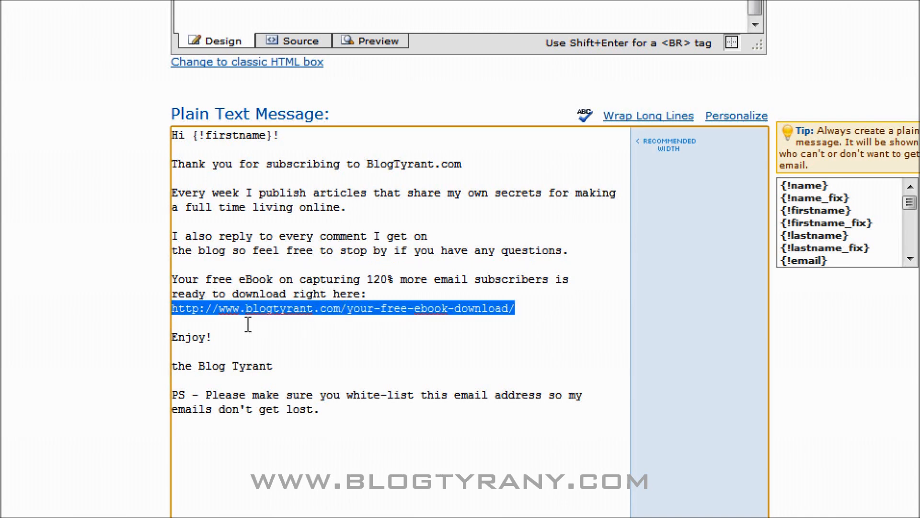
mouse_move(332, 169)
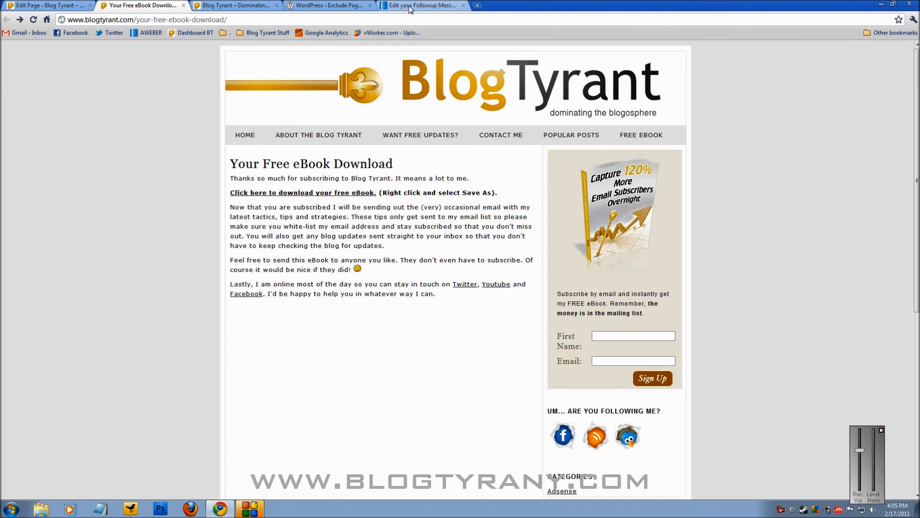
- Go back to the first follow-up message editor and its Plain Text Message box
click(423, 6)
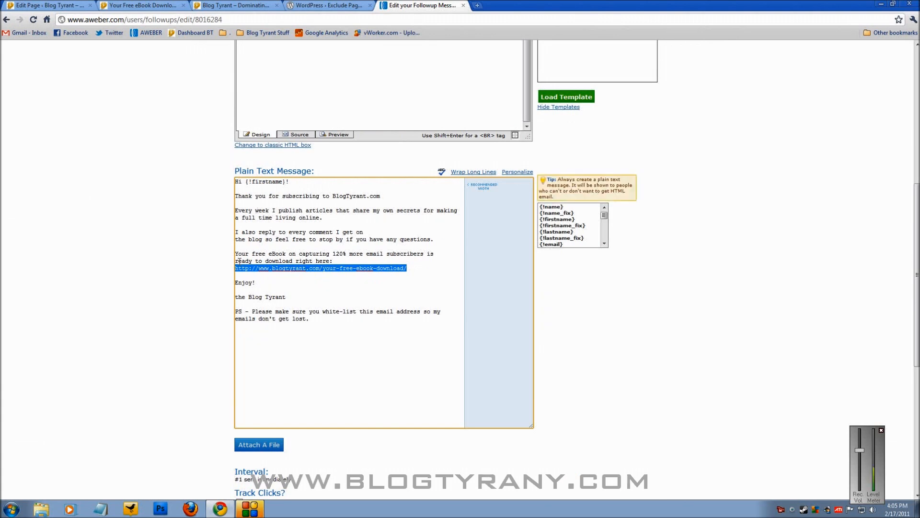
scroll(down, 3)
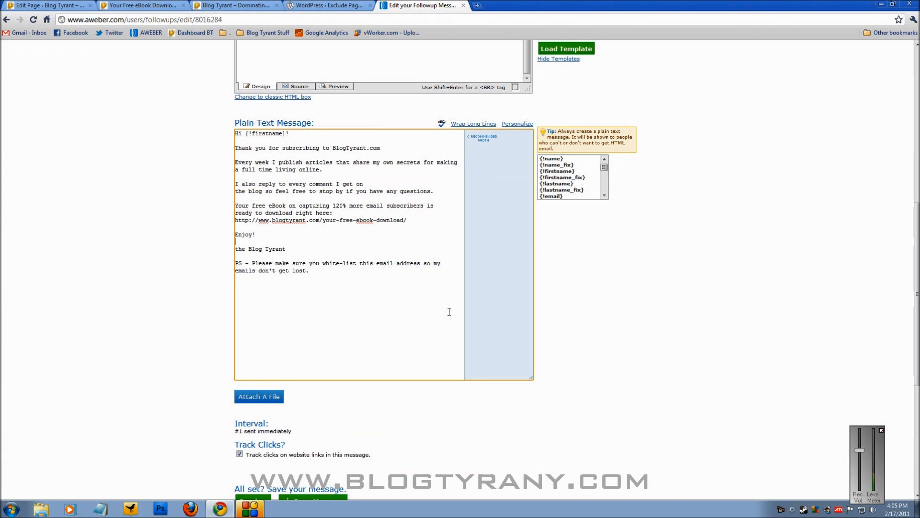
mouse_move(334, 237)
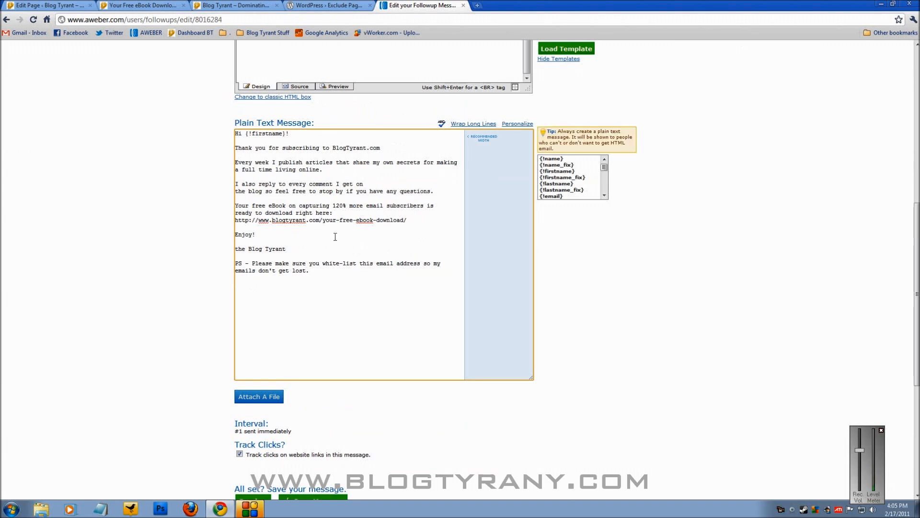
mouse_move(378, 240)
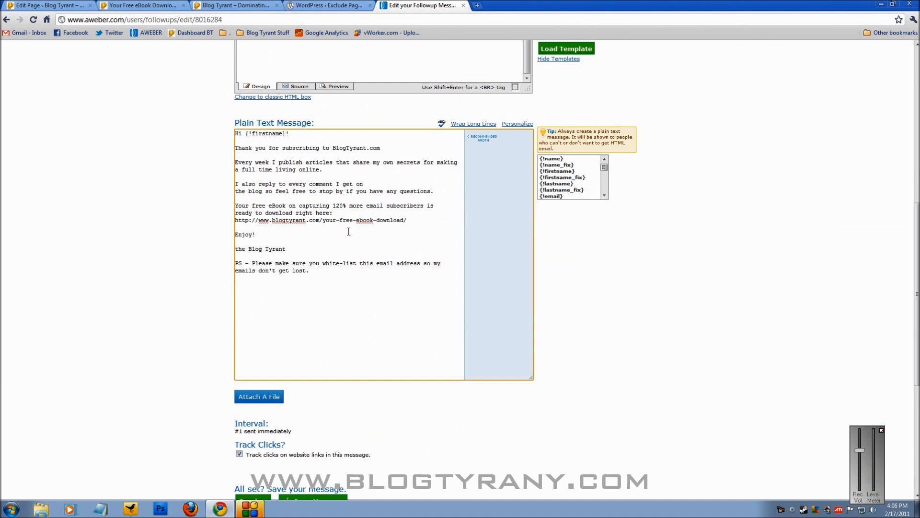
mouse_move(396, 228)
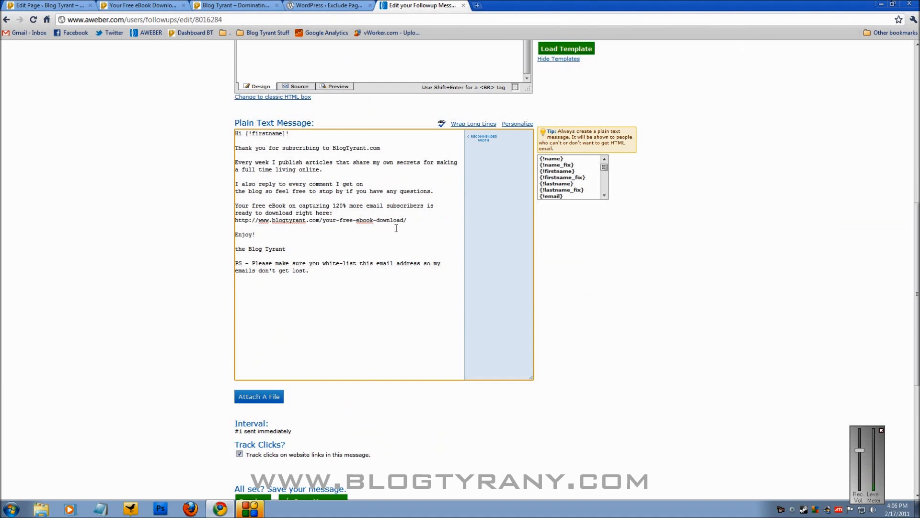